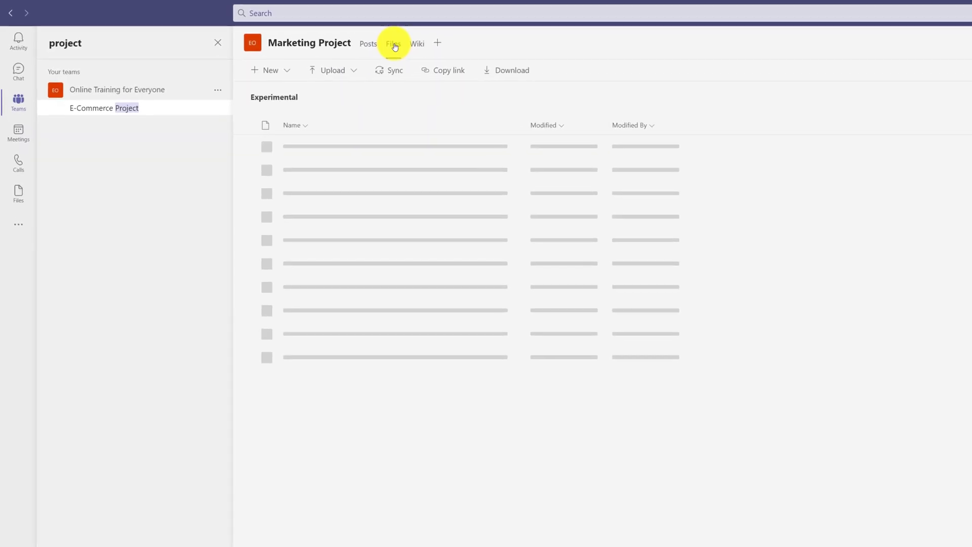
Create a new Excel workbook named 'Marketing Project Plan' in the team's Files.
{"action": "left_click", "coordinate": [392, 44]}
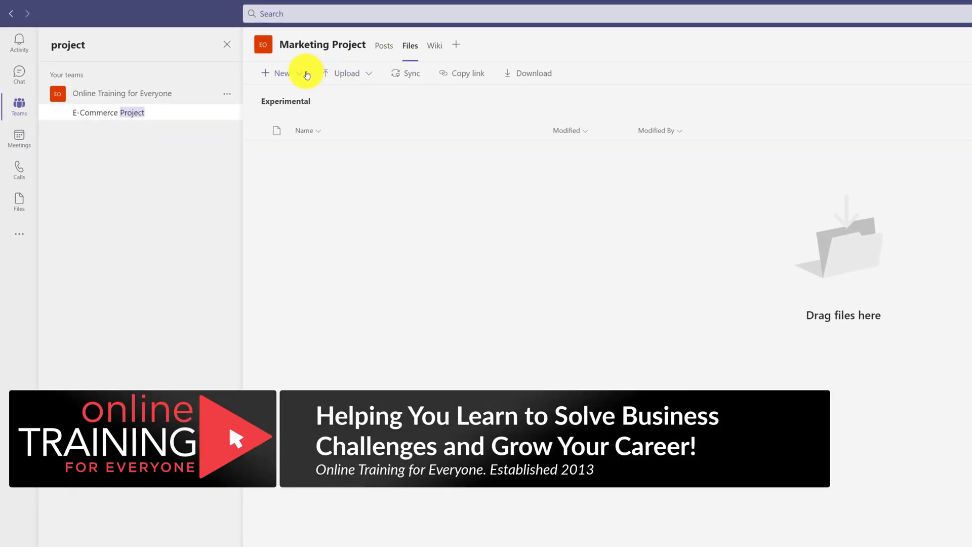
{"action": "left_click", "coordinate": [282, 73]}
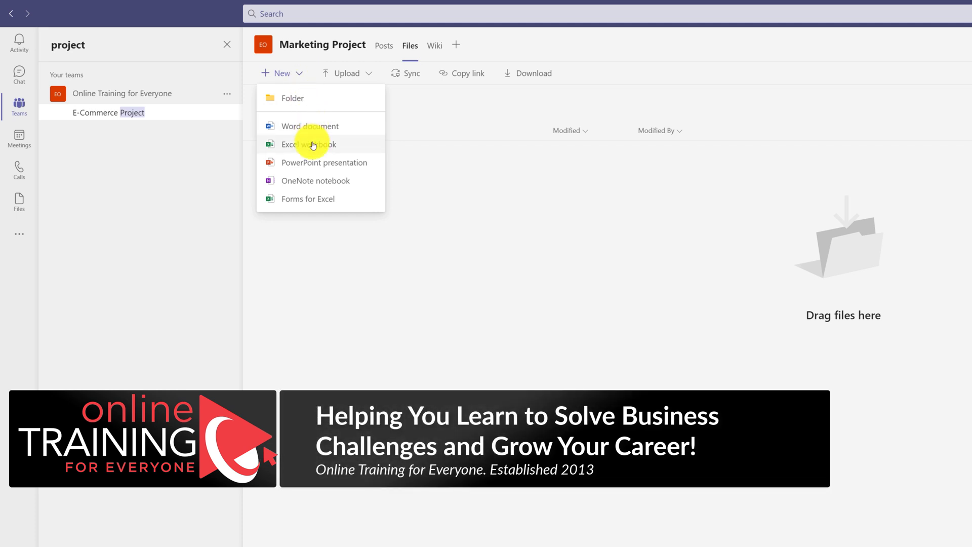
{"action": "left_click", "coordinate": [308, 144]}
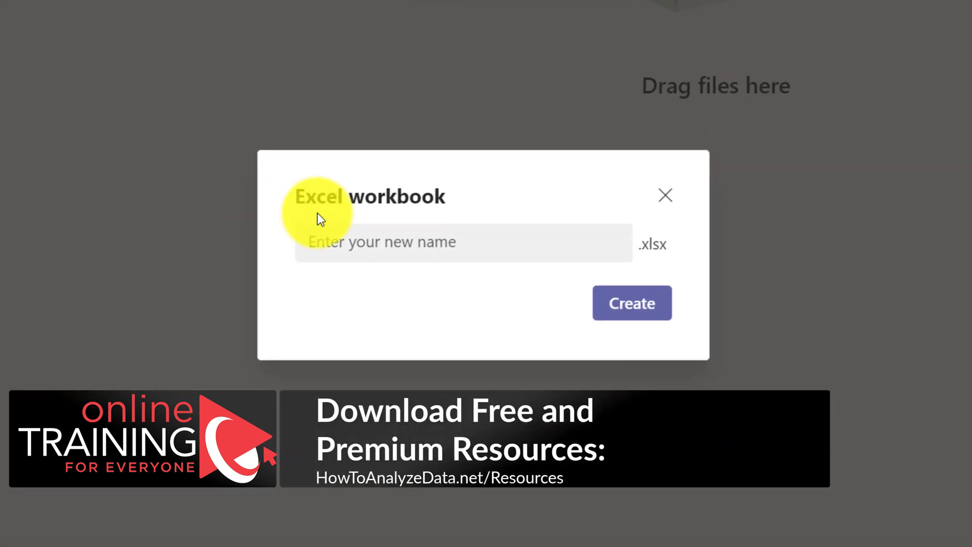
{"action": "type", "text": "Marketing Project Plan"}
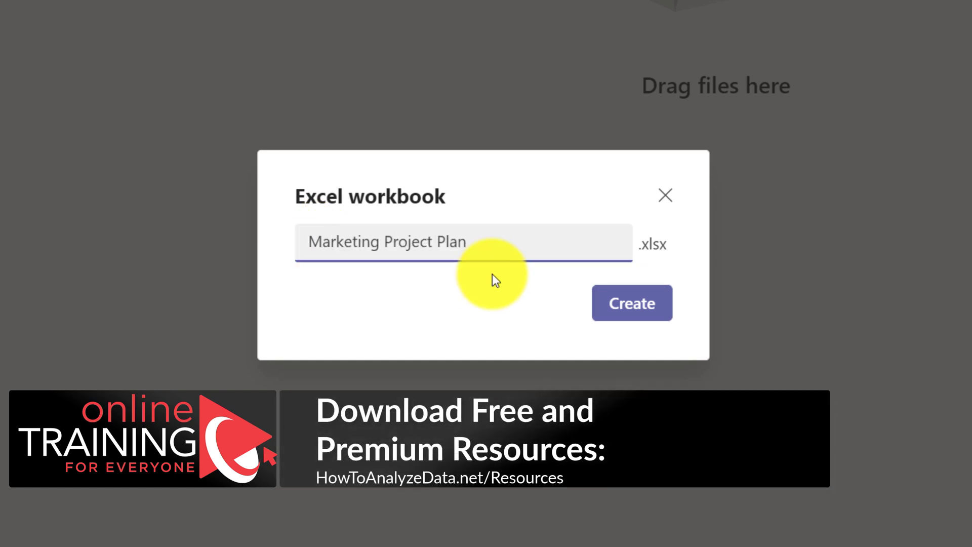
{"action": "left_click", "coordinate": [631, 303]}
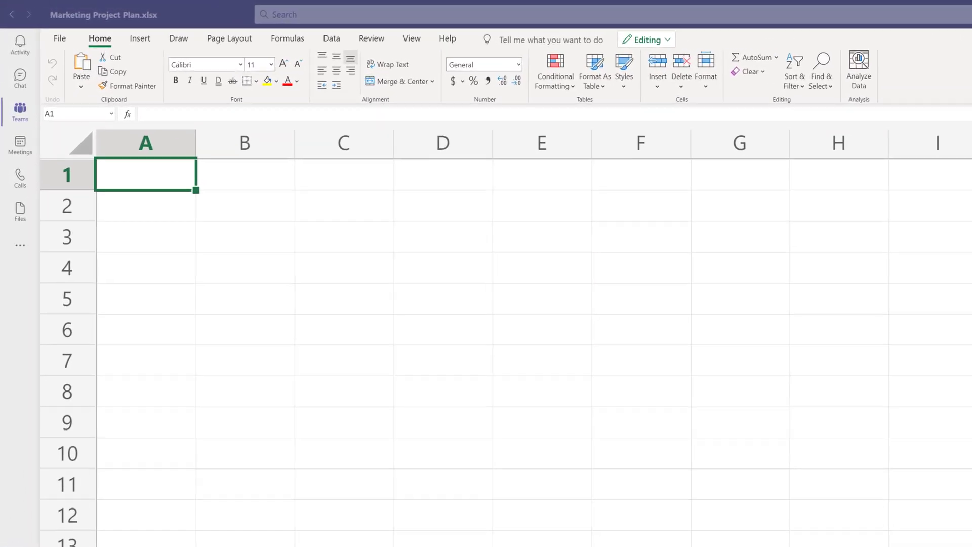
Enter headers ID, Phase, Task, Status, Assigned To and Start Date in A1:F1.
{"action": "type", "text": "ID"}
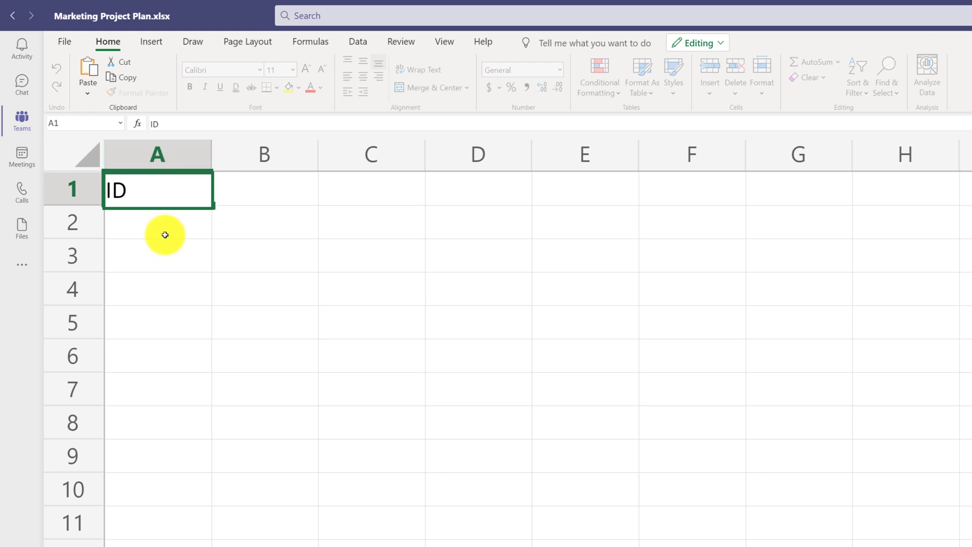
{"action": "type", "text": "Phase"}
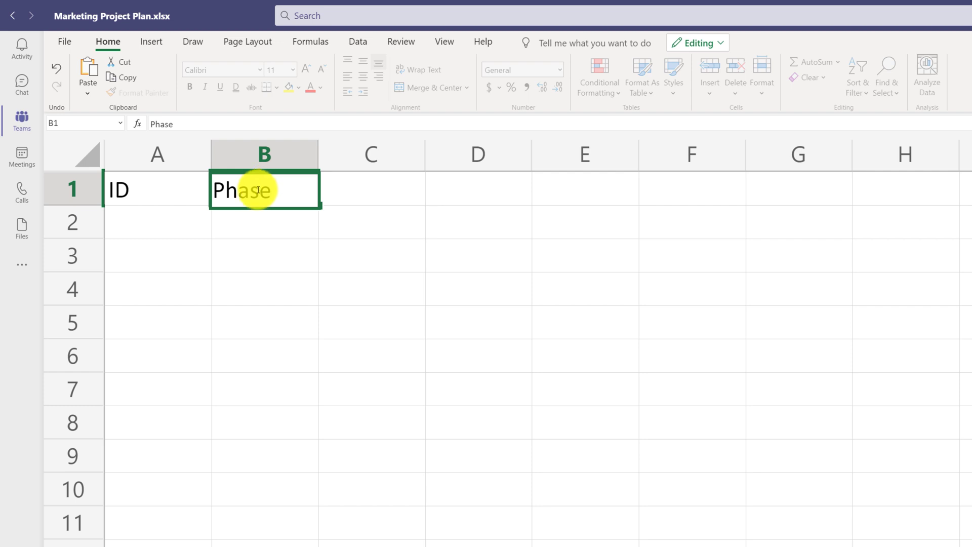
{"action": "mouse_move", "coordinate": [367, 196]}
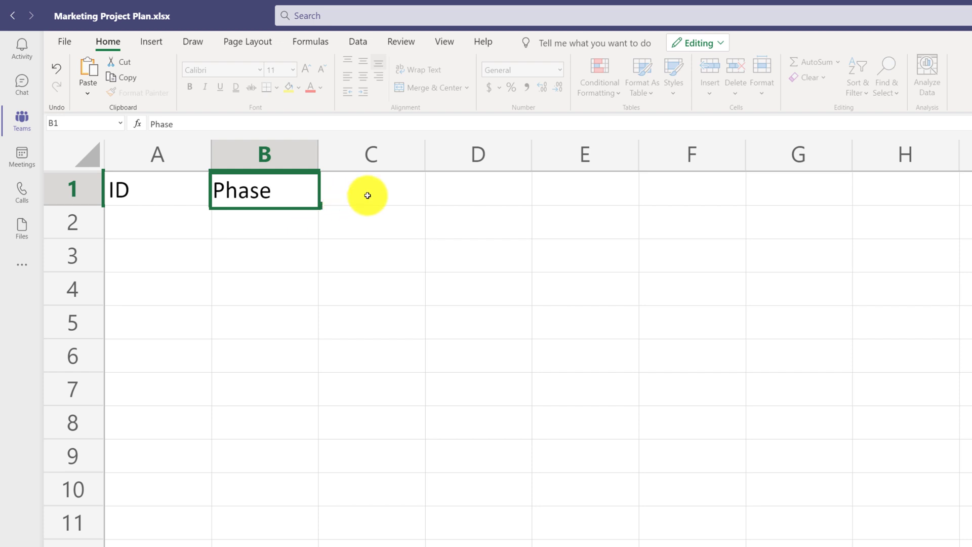
{"action": "type", "text": "Task"}
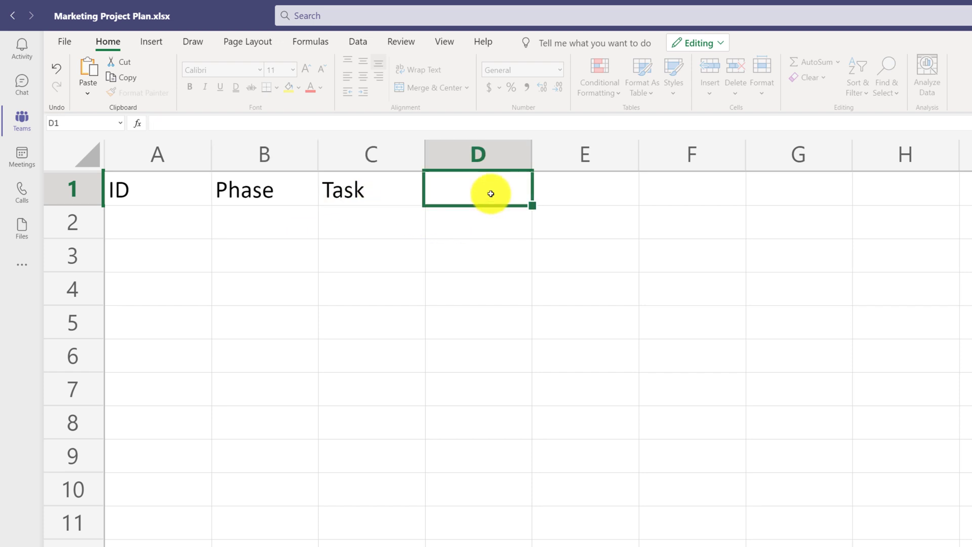
{"action": "type", "text": "Status"}
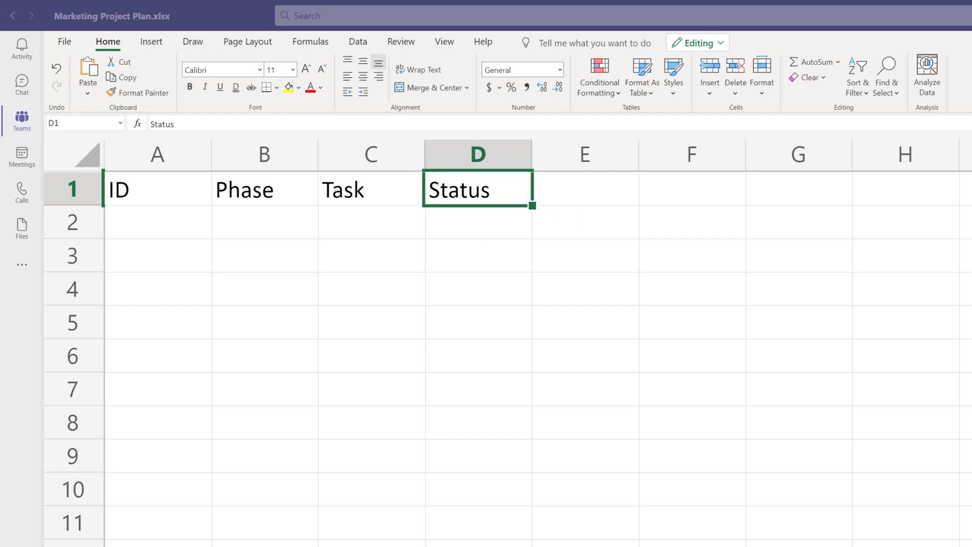
{"action": "type", "text": "Assigned To"}
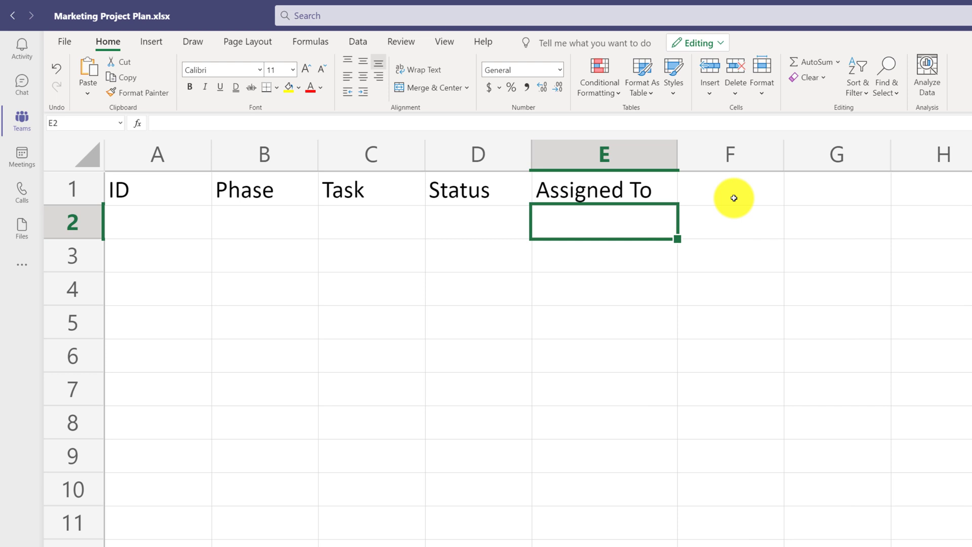
{"action": "type", "text": "Start Date"}
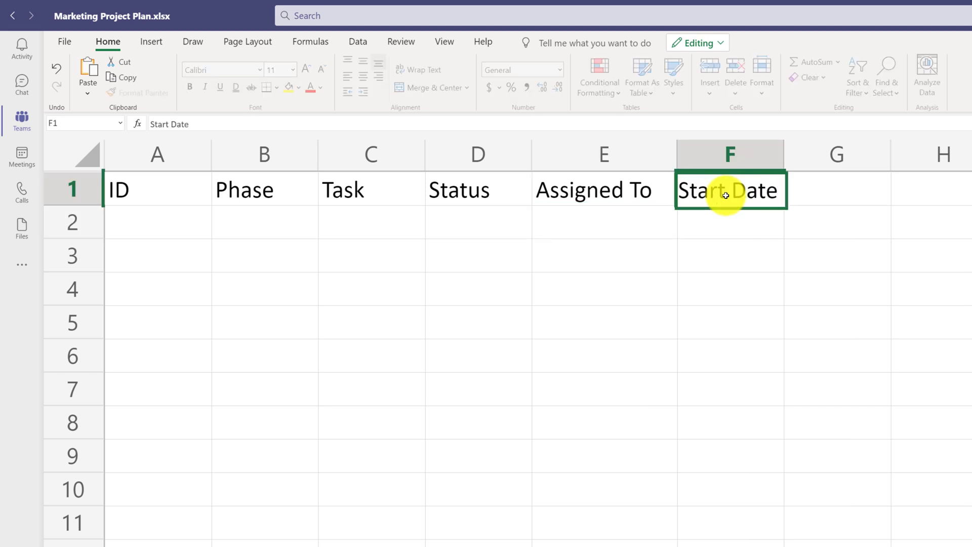
Enter headers End Date, Rate, Units, Estimated Cost and begin Actual Cost in G1:K1.
{"action": "left_click", "coordinate": [837, 186]}
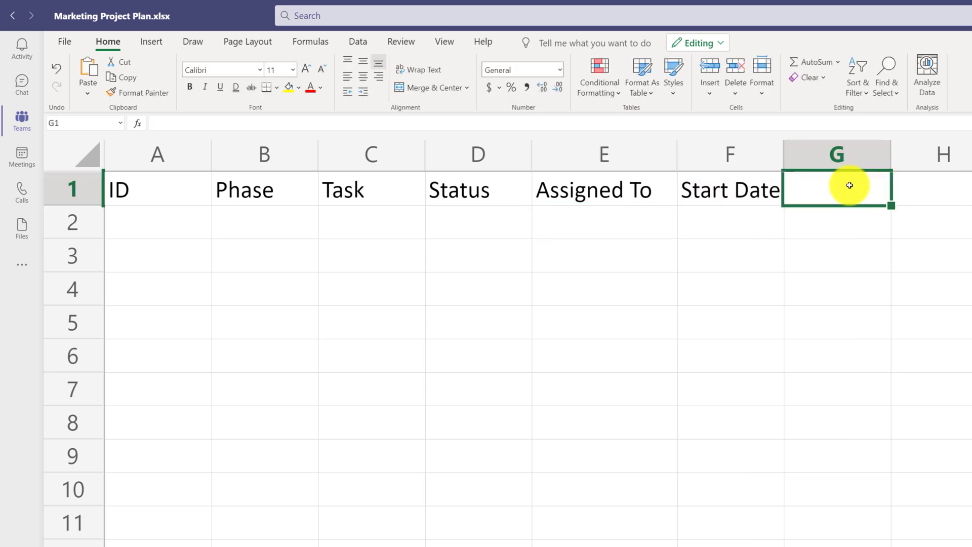
{"action": "type", "text": "End Date"}
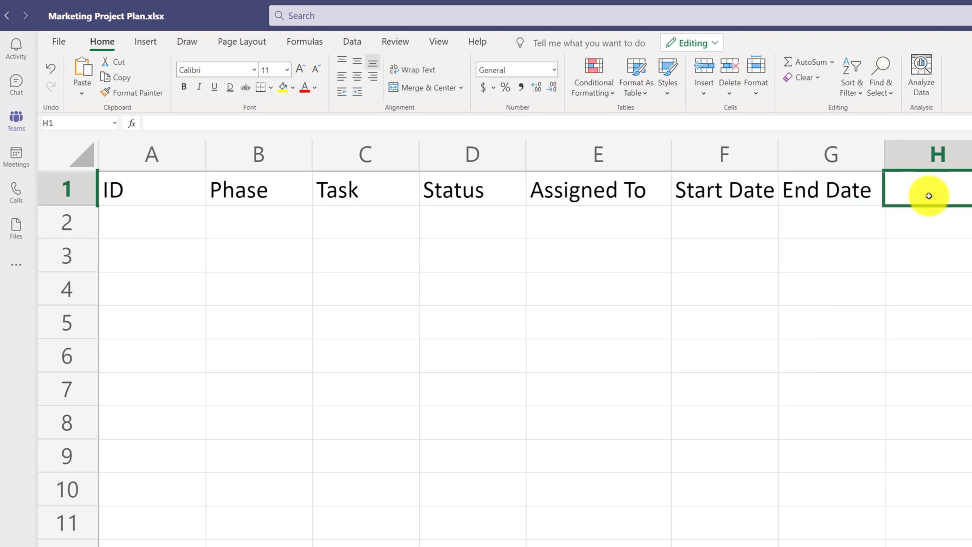
{"action": "type", "text": "Rate"}
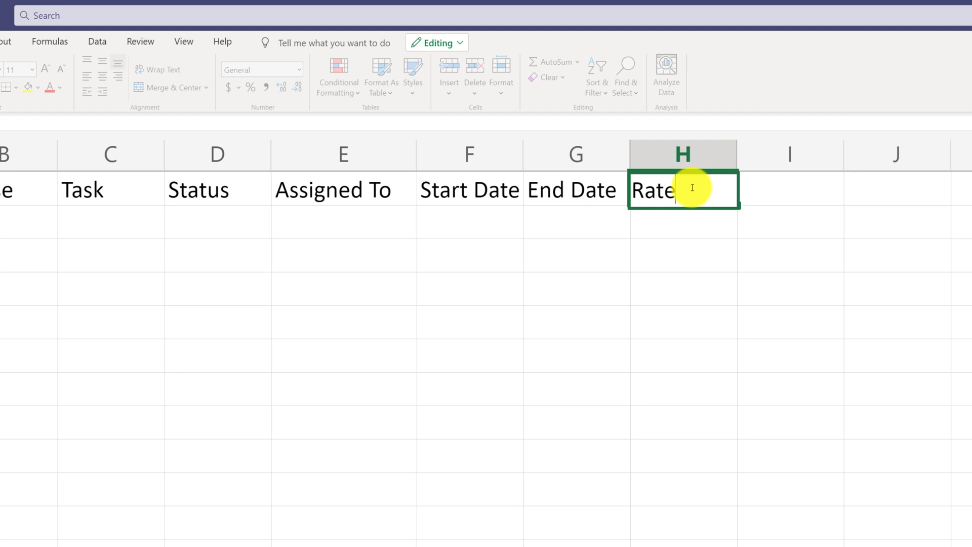
{"action": "type", "text": "Unit"}
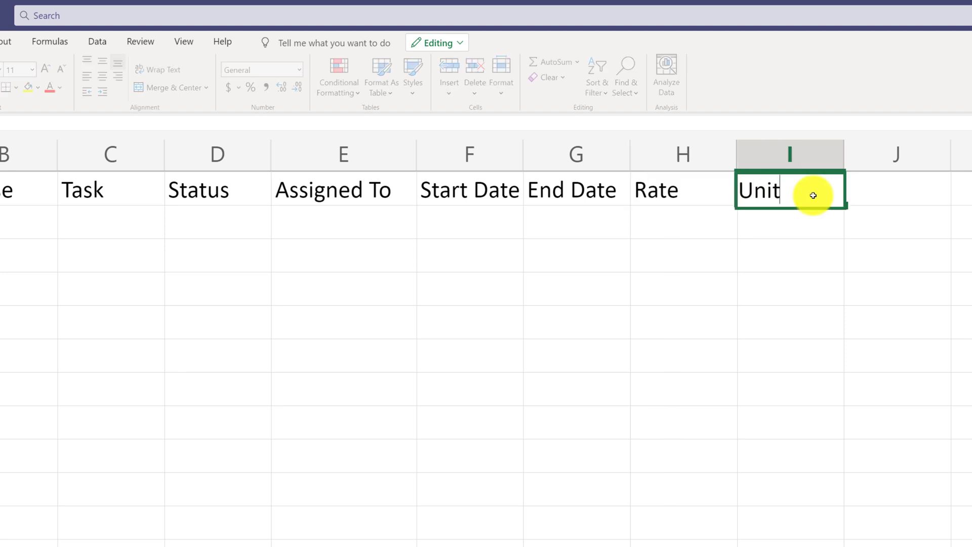
{"action": "type", "text": "s"}
{"action": "left_click", "coordinate": [897, 188]}
{"action": "type", "text": "Es"}
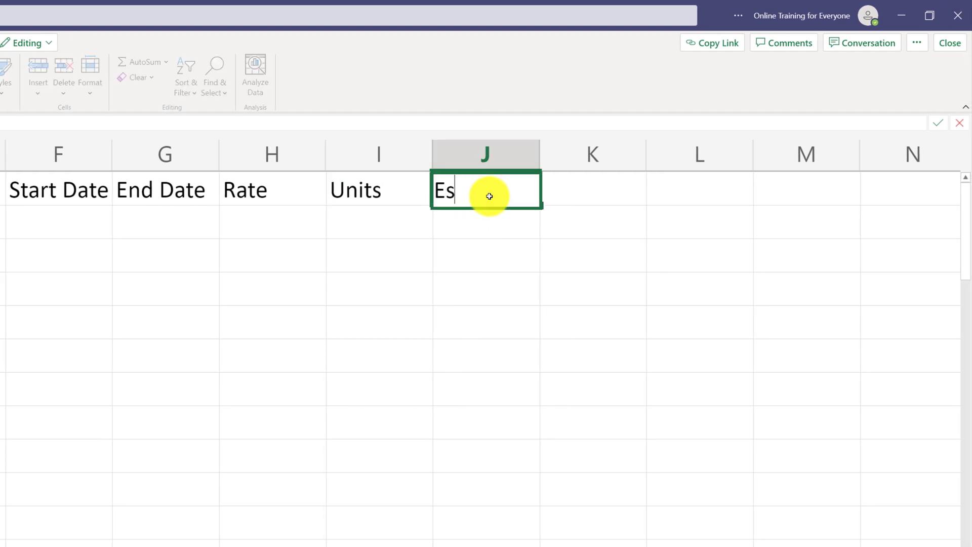
{"action": "type", "text": "timated Cot"}
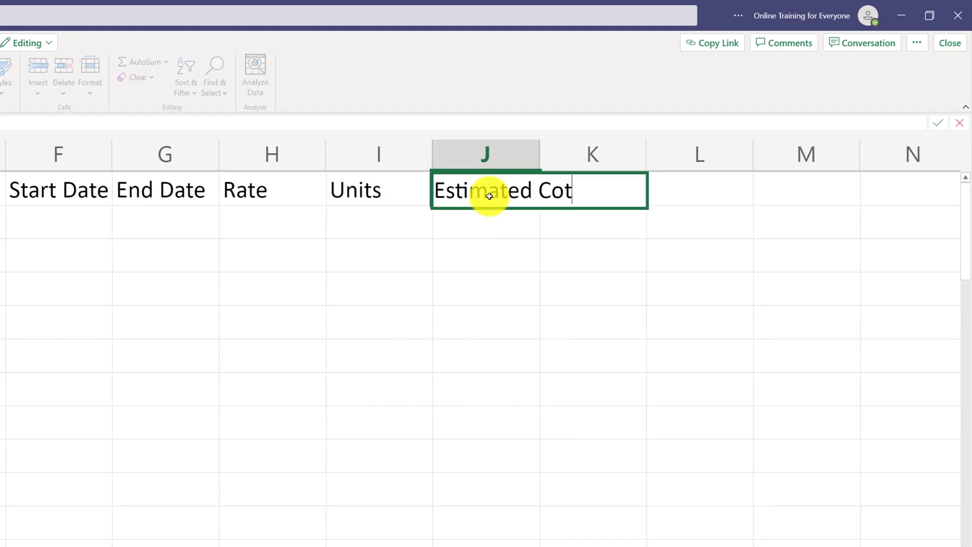
{"action": "type", "text": "A"}
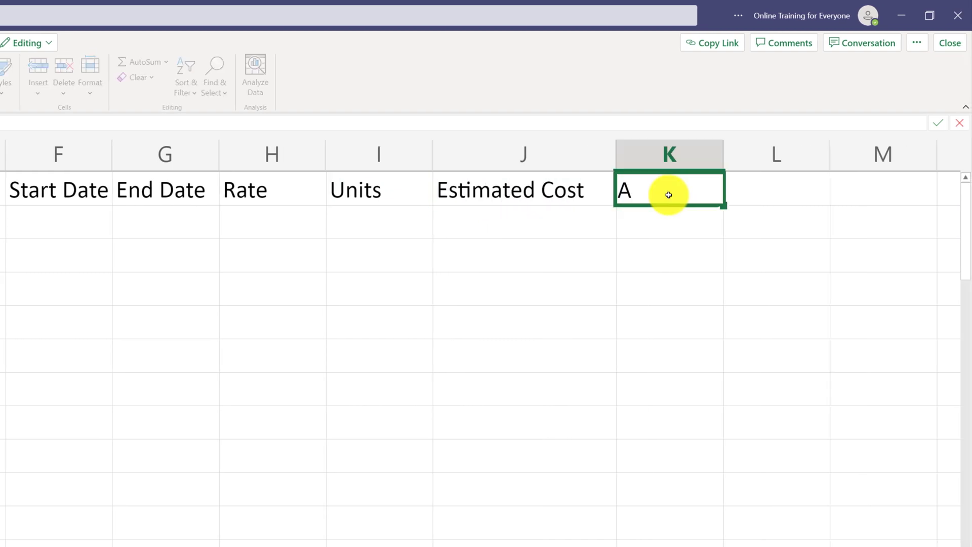
{"action": "type", "text": "ctual Cost"}
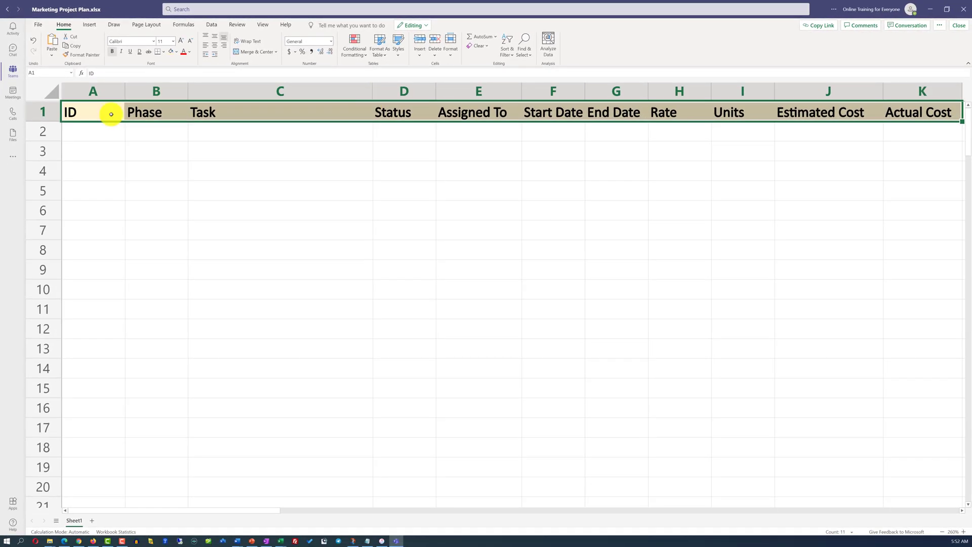
Apply All Borders to the table range A1:K17.
{"action": "left_click_drag", "start_coordinate": [111, 113], "coordinate": [851, 195]}
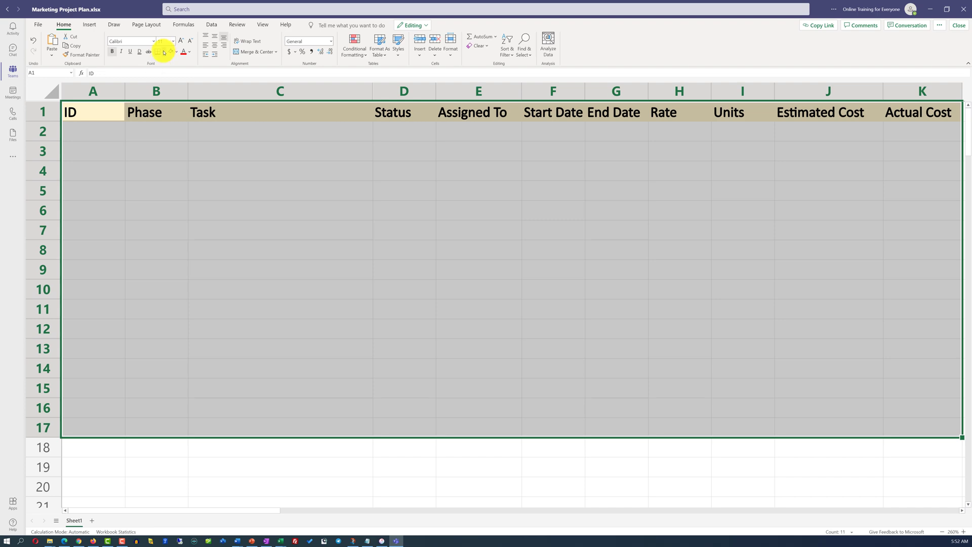
{"action": "left_click", "coordinate": [163, 52]}
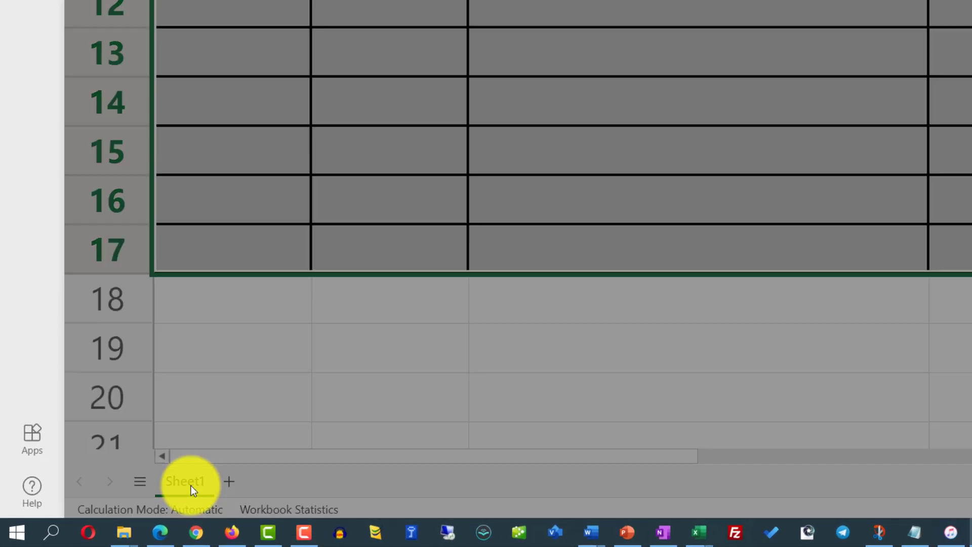
Rename Sheet1's tab to 'Project Plan'.
{"action": "double_click", "coordinate": [185, 480]}
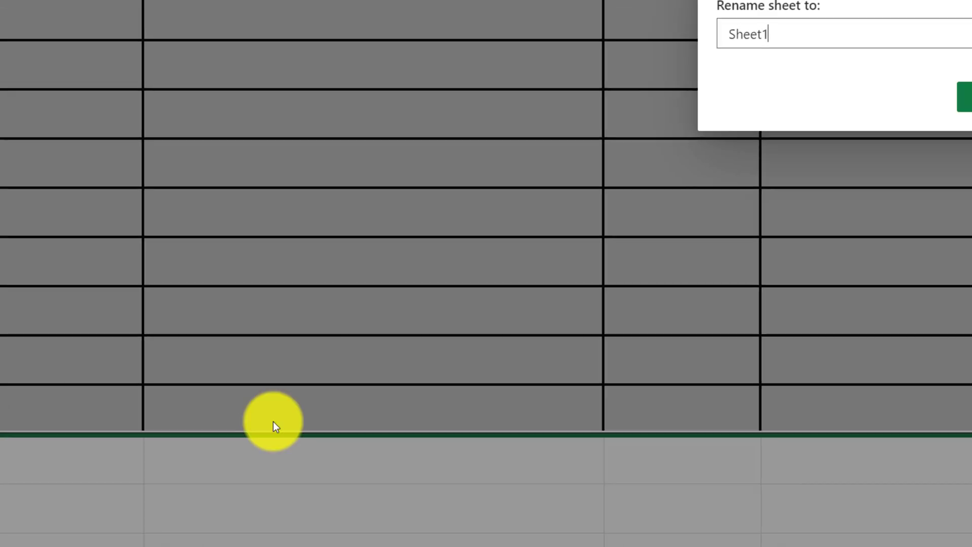
{"action": "type", "text": "Project"}
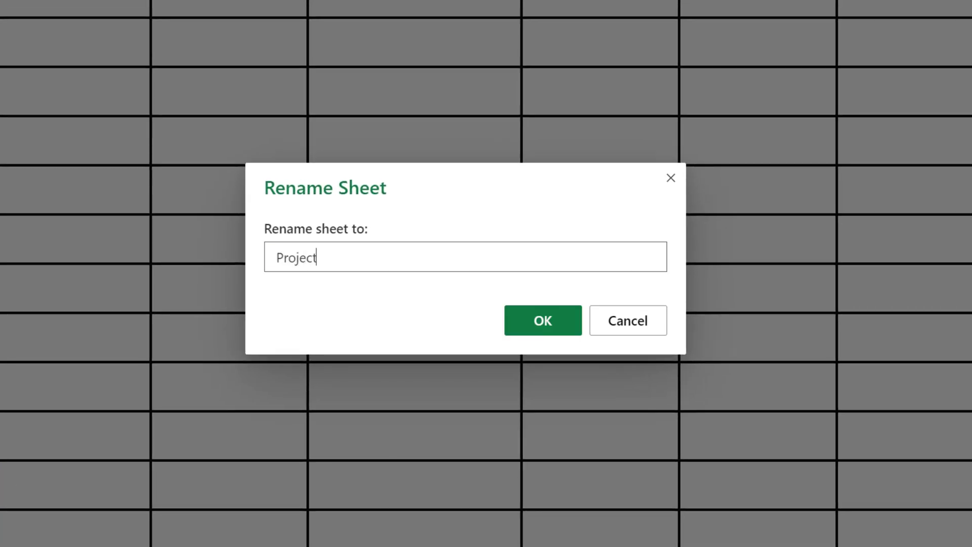
{"action": "type", "text": "Plan"}
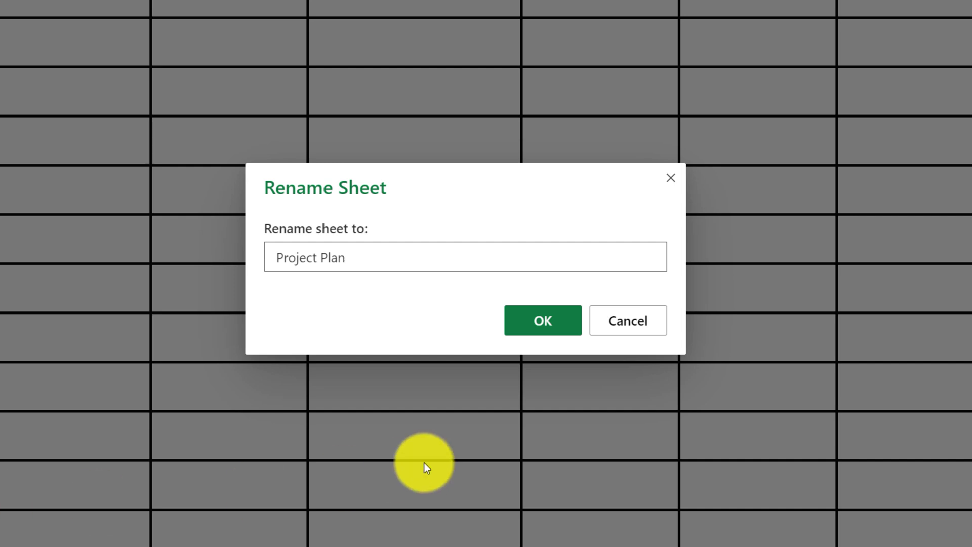
{"action": "left_click", "coordinate": [541, 320]}
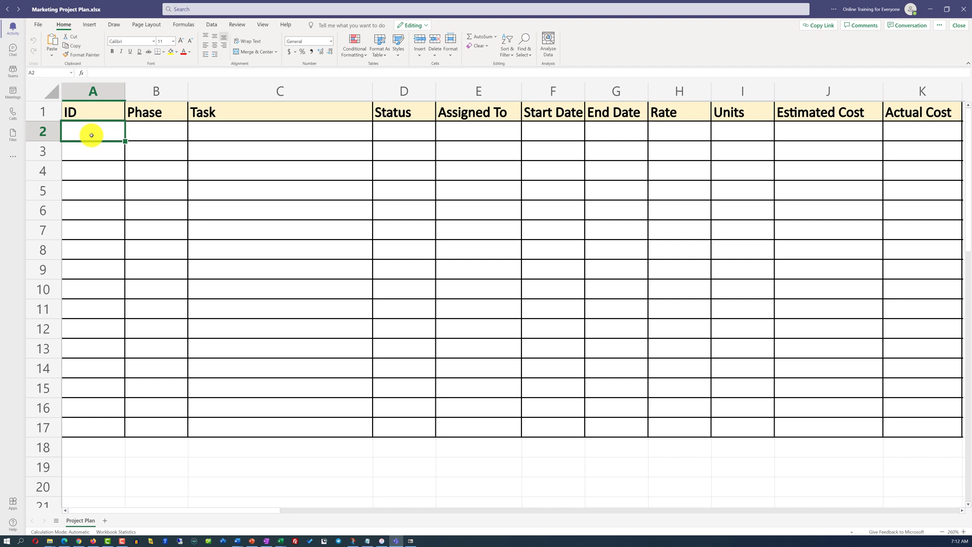
Enter ID 1 and task 'Define Marketing Campaign Goals' in row 2, widening column C.
{"action": "type", "text": "1"}
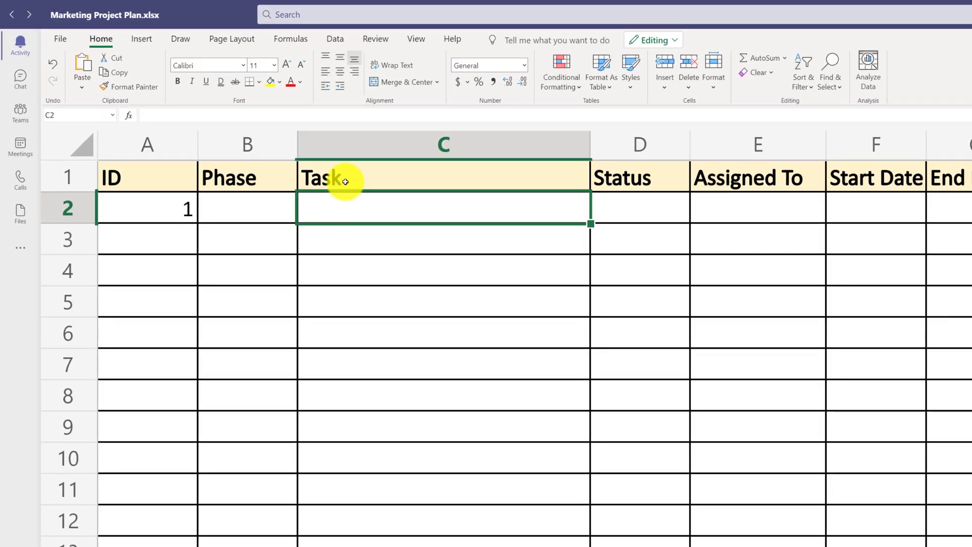
{"action": "type", "text": "Define Marketing Campaign Goals"}
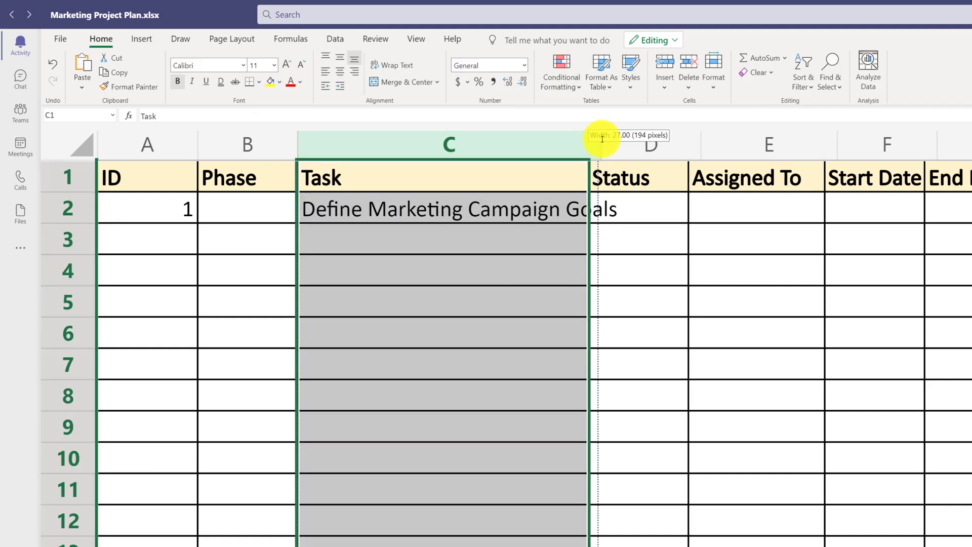
{"action": "left_click_drag", "start_coordinate": [596, 136], "coordinate": [631, 135]}
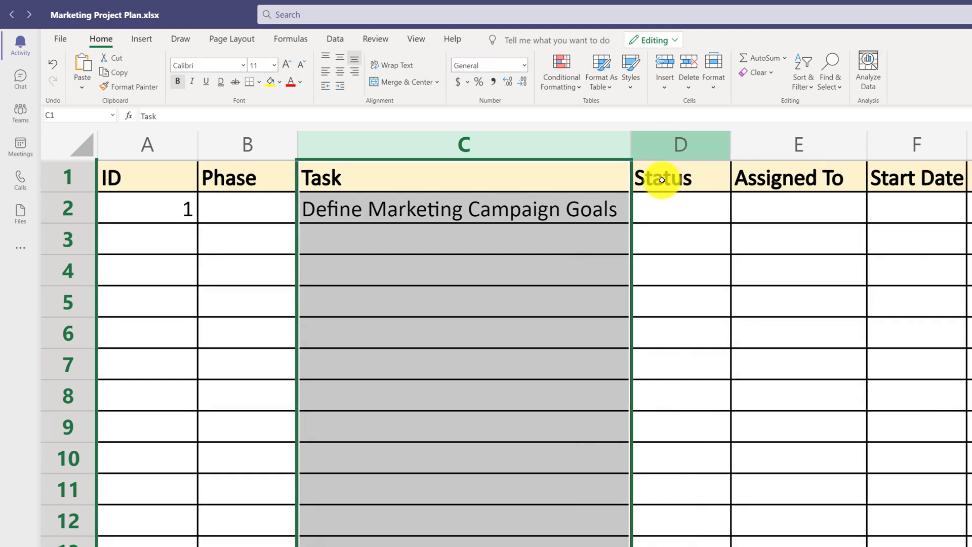
{"action": "mouse_move", "coordinate": [680, 256]}
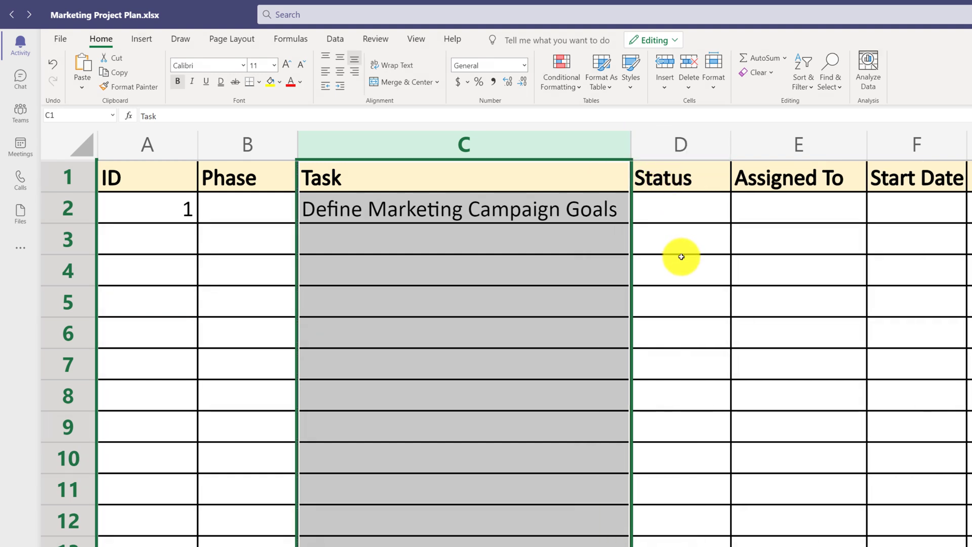
{"action": "mouse_move", "coordinate": [257, 208]}
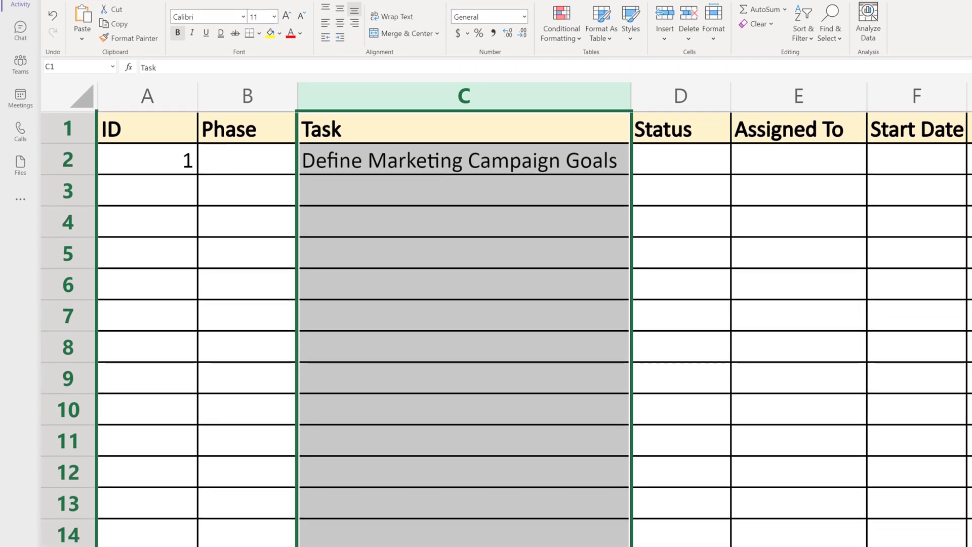
{"action": "scroll", "scroll_direction": "down", "scroll_amount": 3}
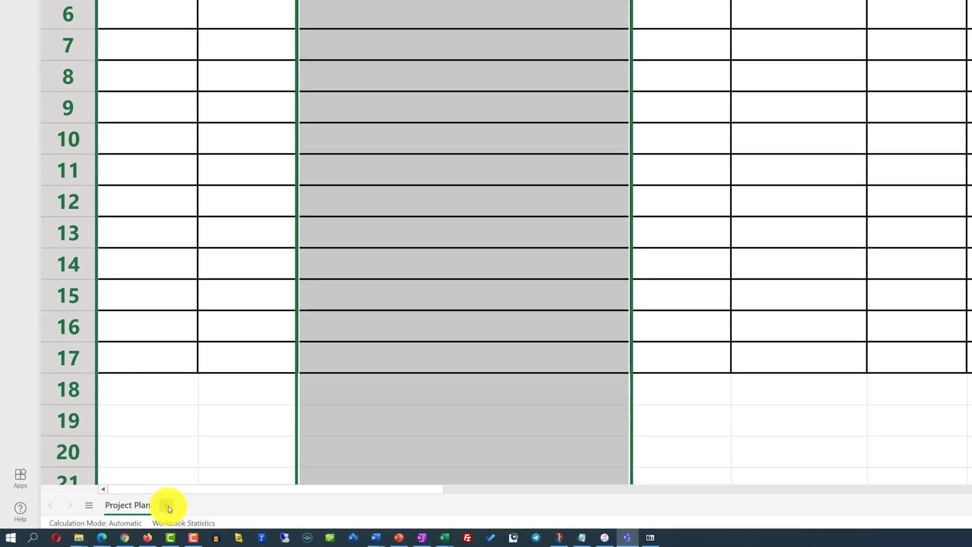
Add a new worksheet using the New Sheet button beside the tabs.
{"action": "left_click", "coordinate": [167, 505]}
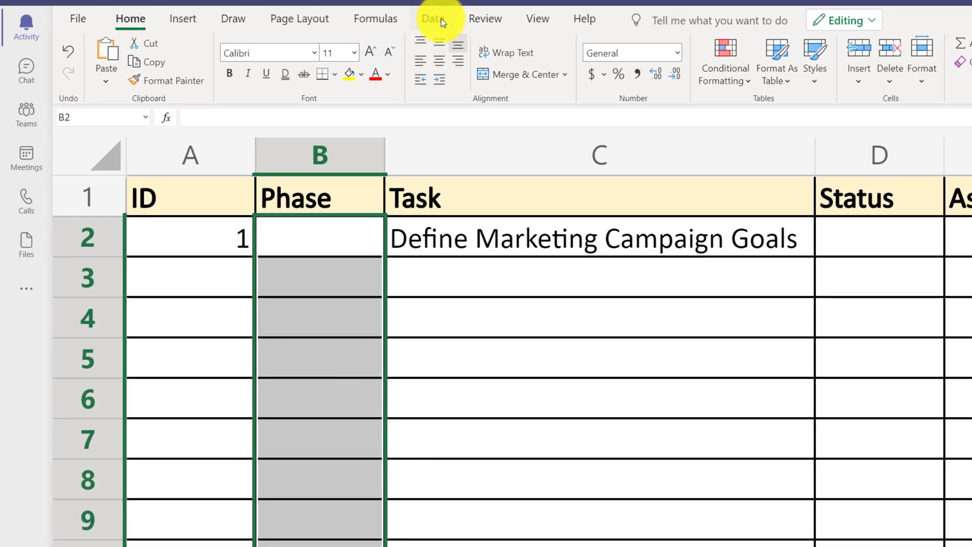
Apply List data validation to column B, sourced from Sheet1 A2:A8.
{"action": "left_click", "coordinate": [432, 19]}
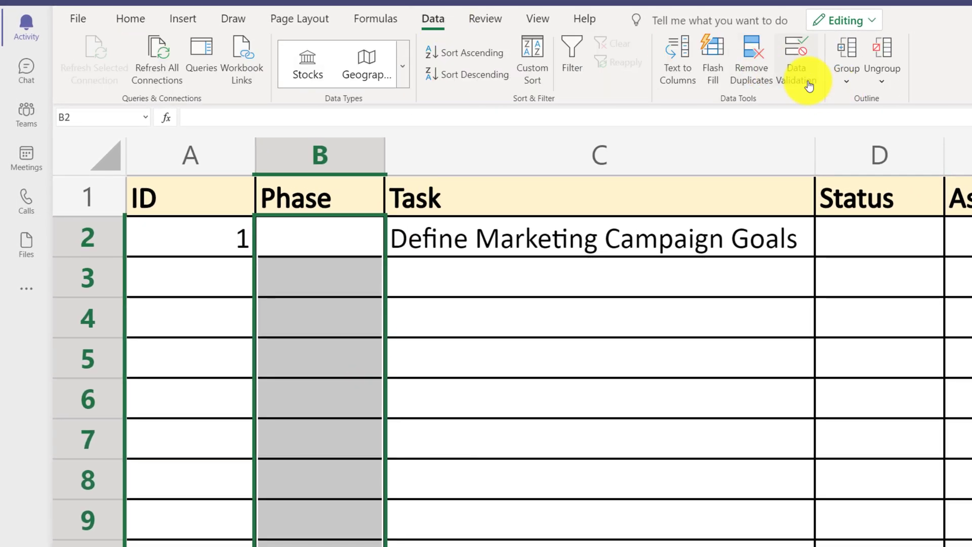
{"action": "left_click", "coordinate": [796, 58]}
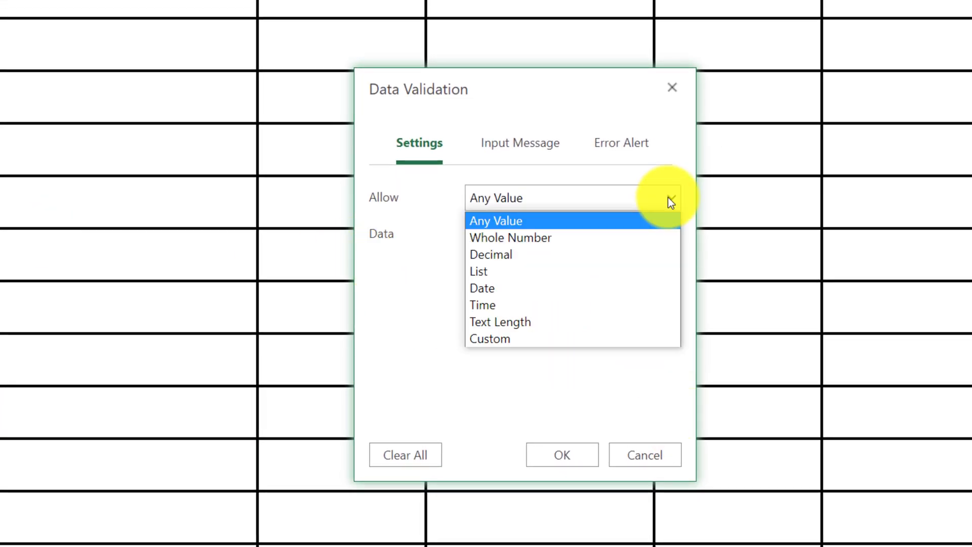
{"action": "left_click", "coordinate": [478, 271]}
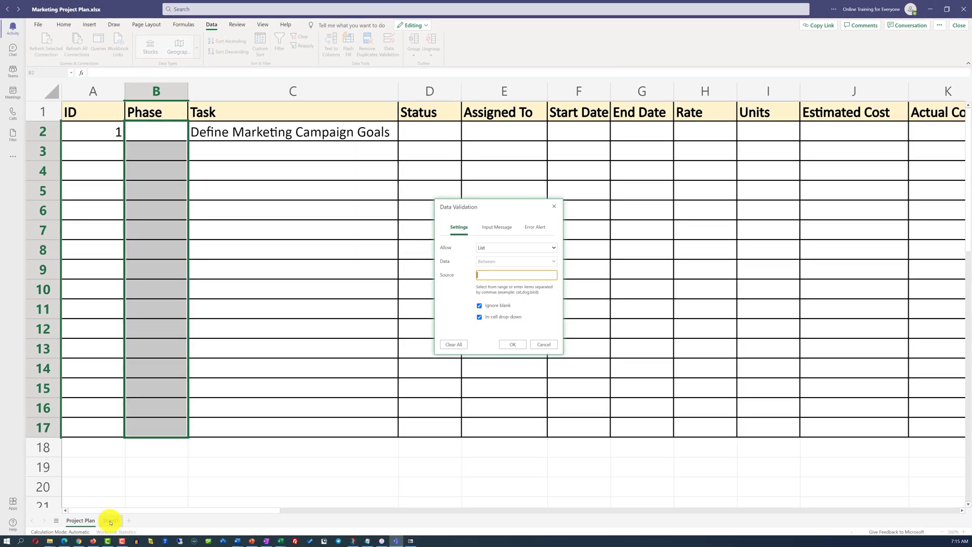
{"action": "left_click", "coordinate": [111, 520]}
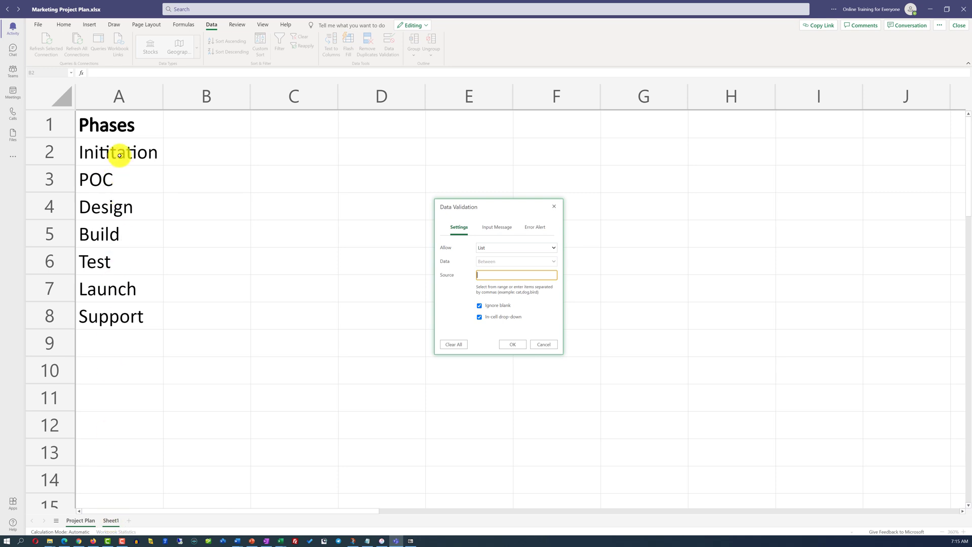
{"action": "left_click_drag", "start_coordinate": [118, 152], "coordinate": [118, 315]}
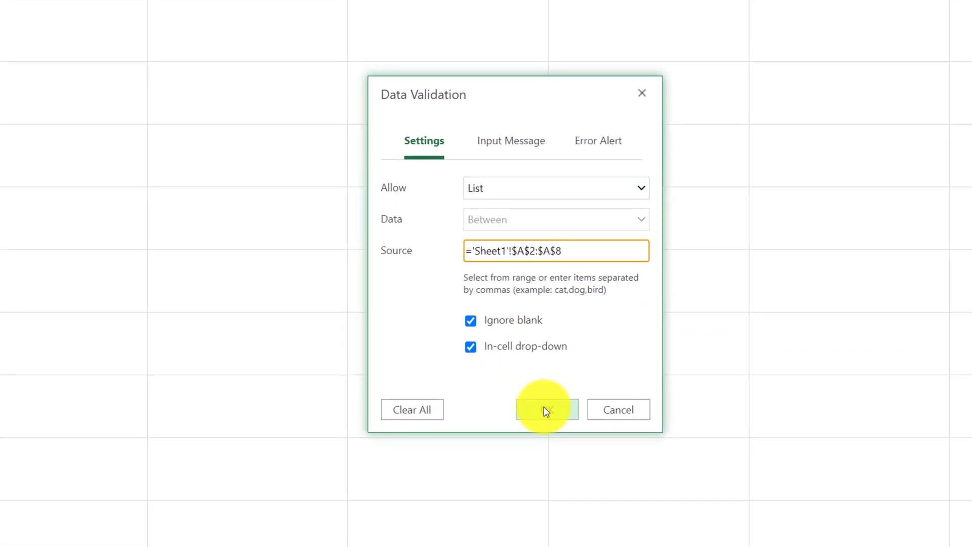
{"action": "left_click", "coordinate": [546, 409]}
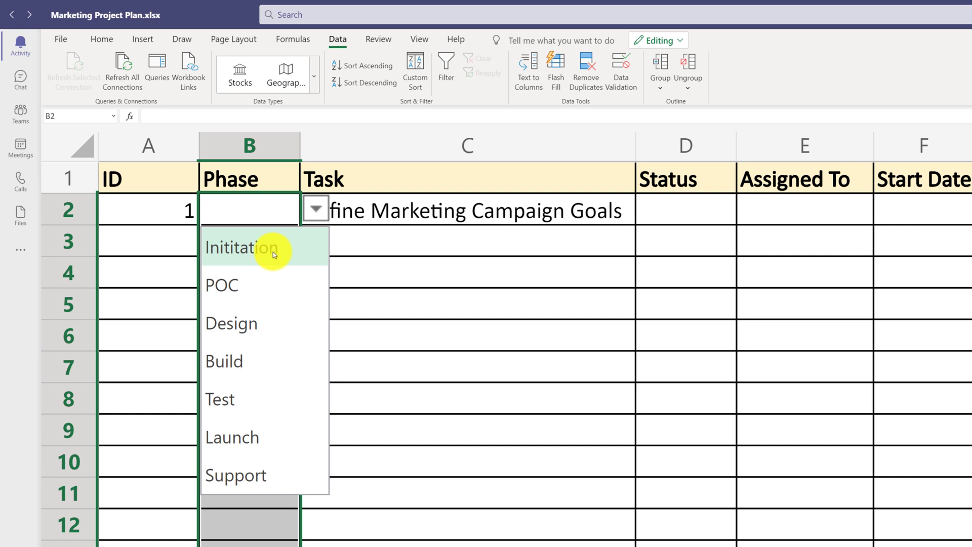
Choose Inititation from the Phase dropdown in B2.
{"action": "left_click", "coordinate": [237, 247]}
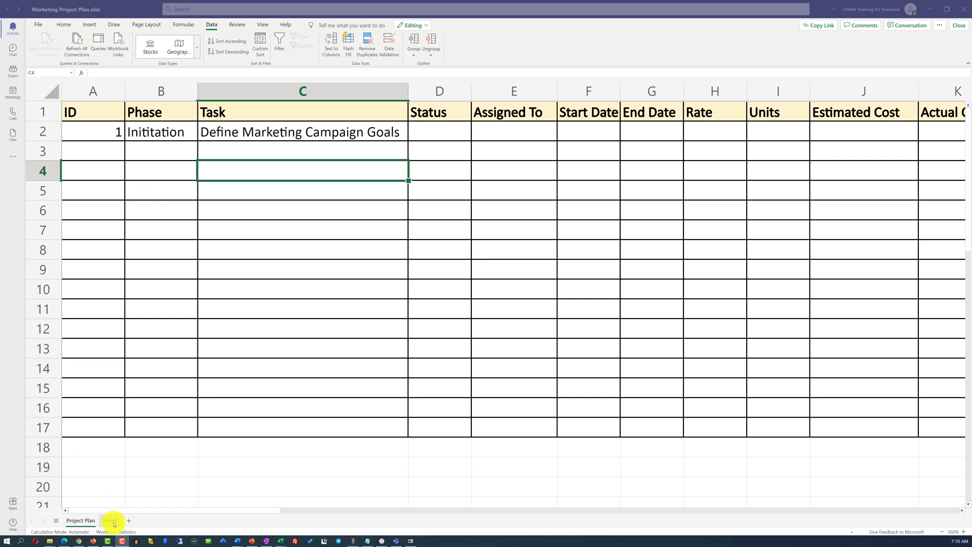
{"action": "mouse_move", "coordinate": [113, 524]}
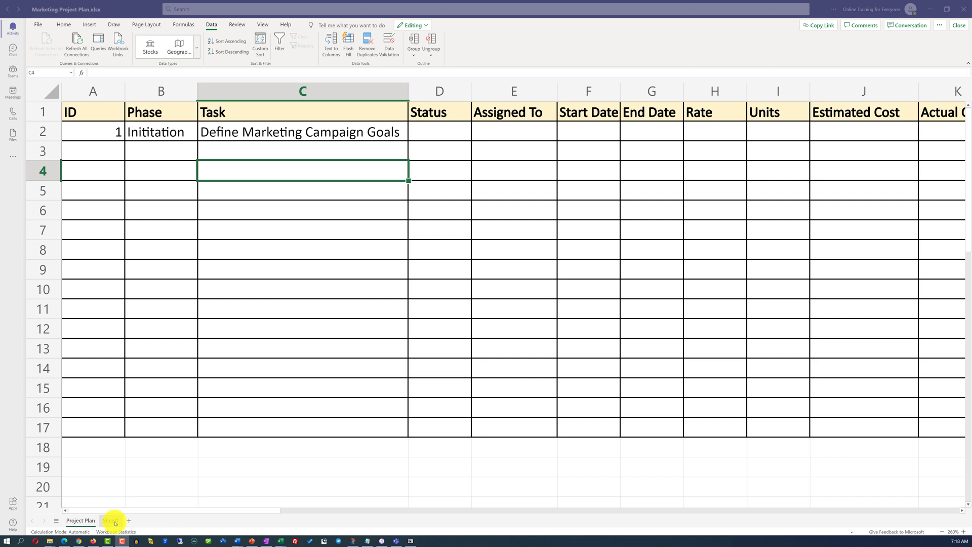
Rename Sheet1 to 'Drop Down Values' and start entering list values.
{"action": "double_click", "coordinate": [111, 520]}
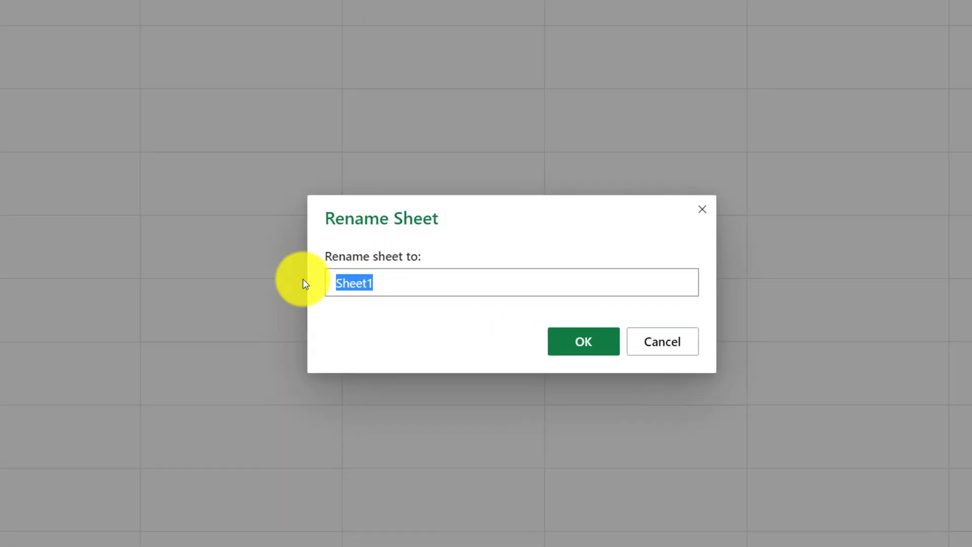
{"action": "type", "text": "Drop Down Values"}
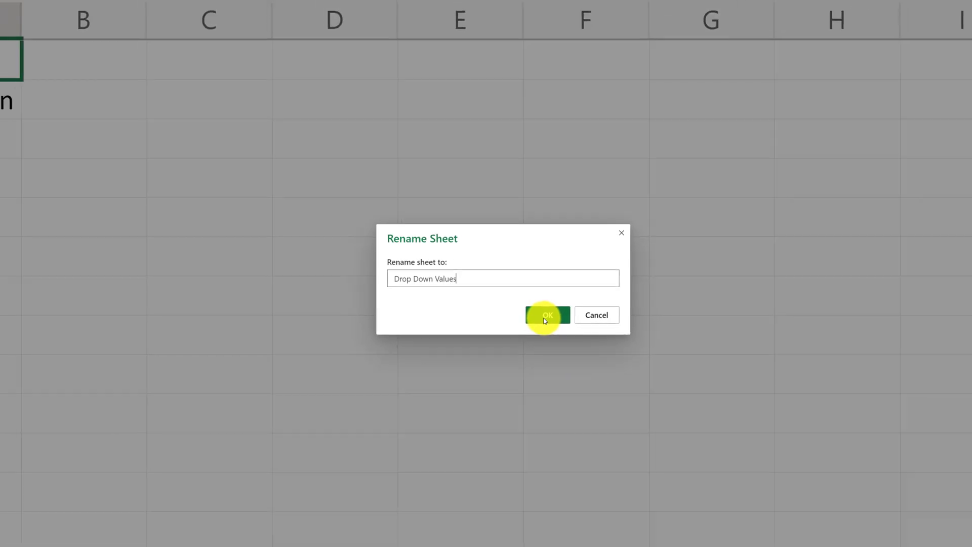
{"action": "left_click", "coordinate": [546, 315]}
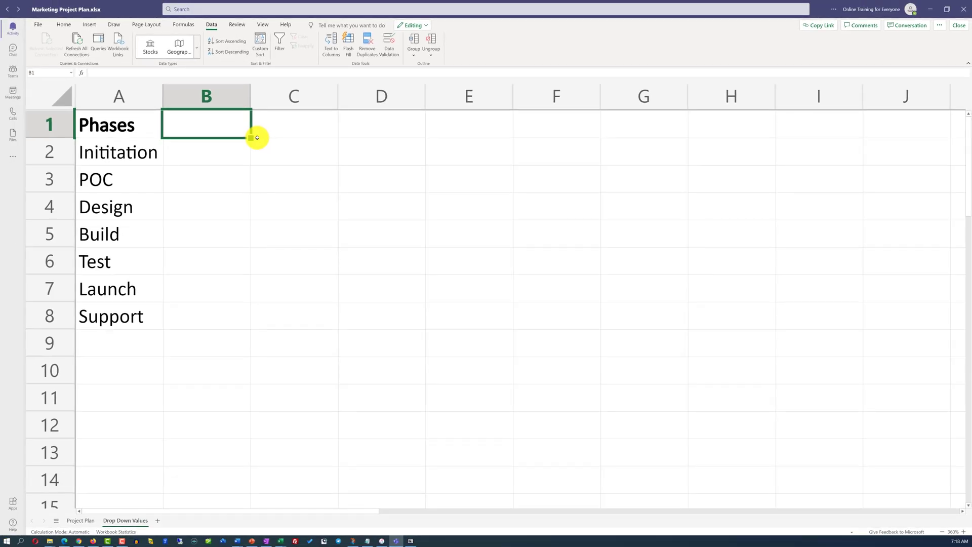
{"action": "type", "text": "Phases"}
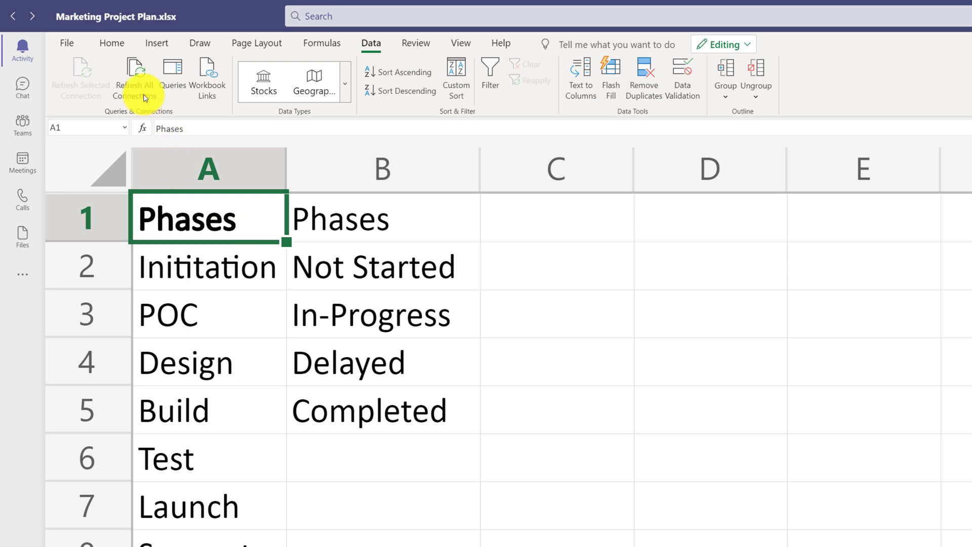
Copy A1's bold header format to B1 with Format Painter and retitle B1 Statuses.
{"action": "left_click", "coordinate": [111, 44]}
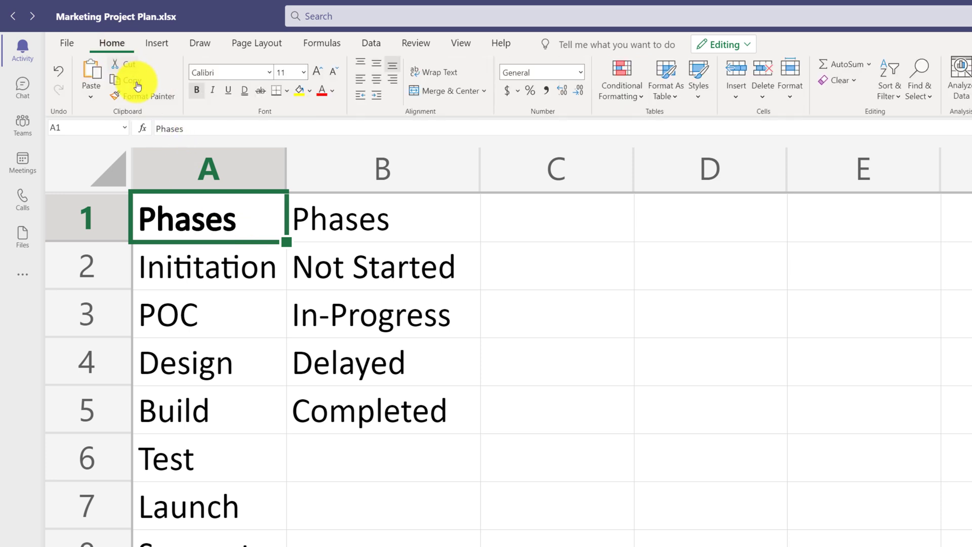
{"action": "left_click", "coordinate": [128, 80]}
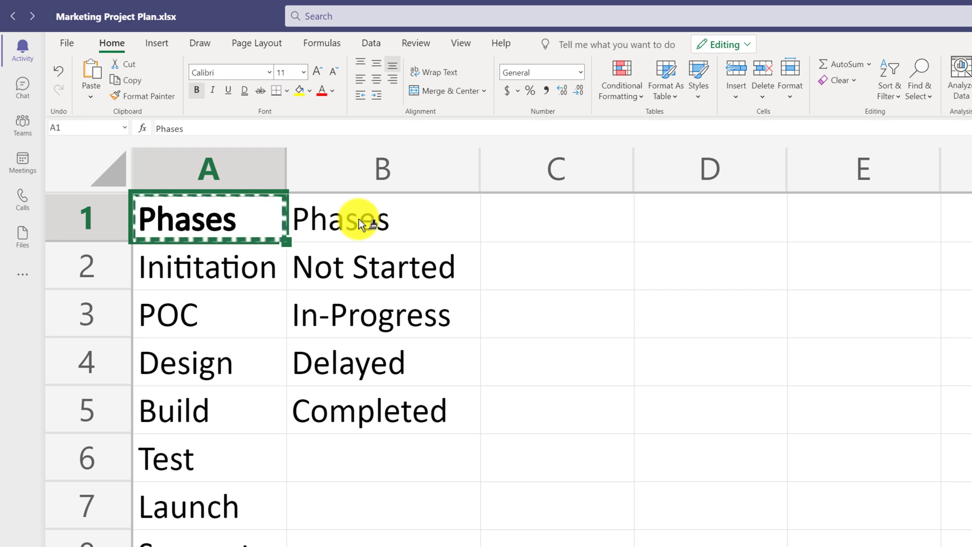
{"action": "left_click", "coordinate": [382, 218]}
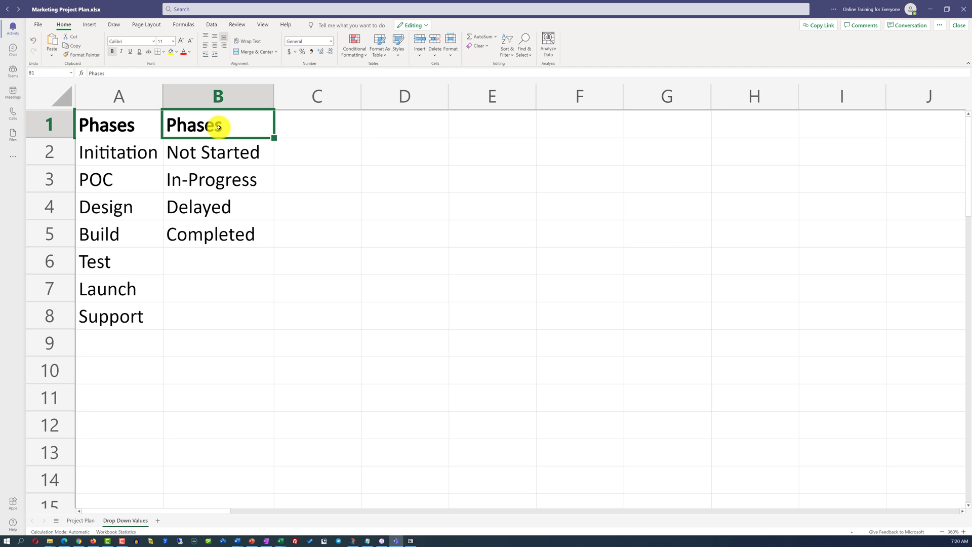
{"action": "double_click", "coordinate": [218, 125]}
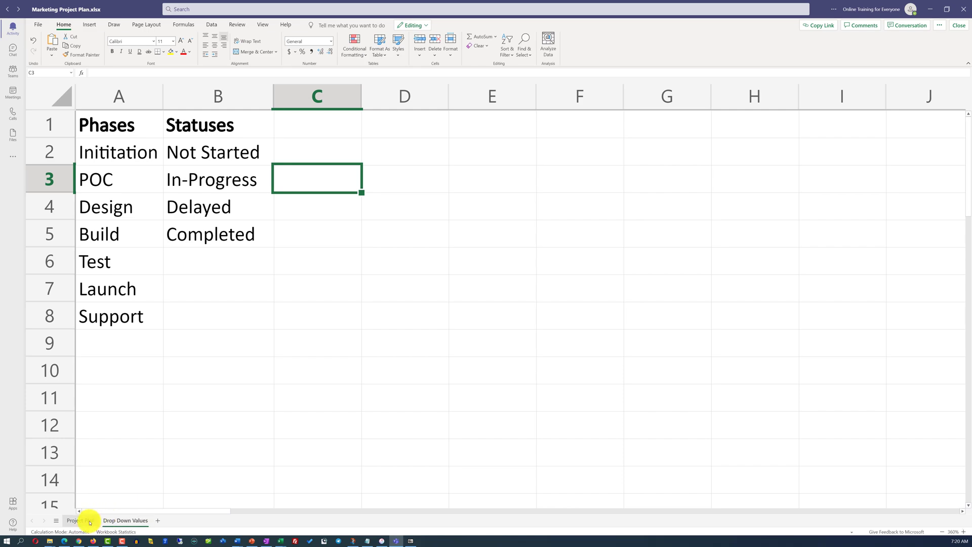
Give D2:D17 list validation from 'Drop Down Values'!$B$2:$B$5 and open D2's dropdown.
{"action": "left_click", "coordinate": [71, 520]}
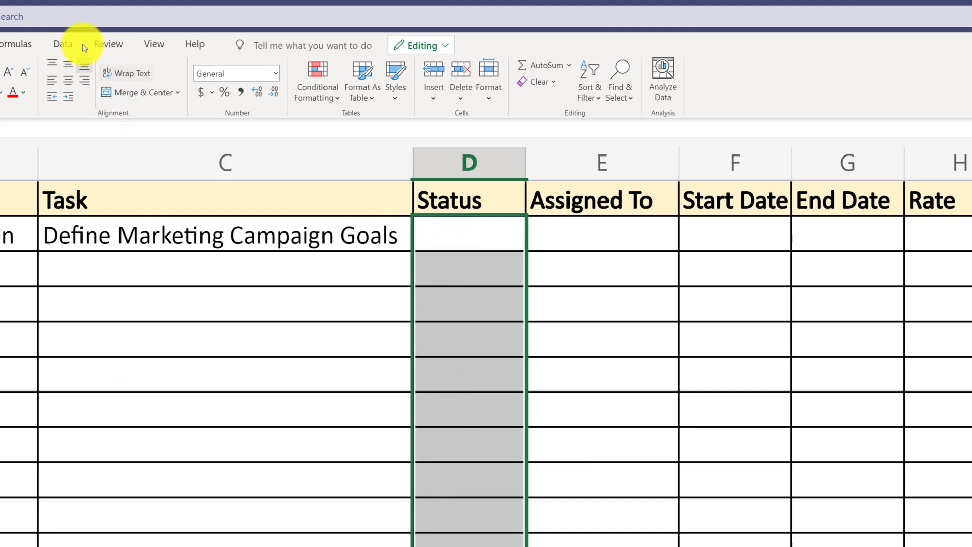
{"action": "left_click", "coordinate": [61, 44]}
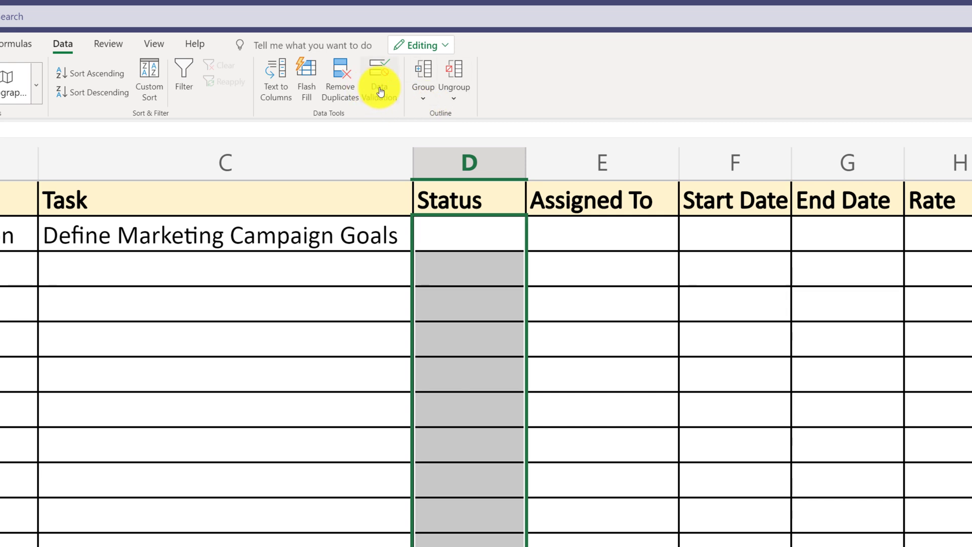
{"action": "left_click", "coordinate": [378, 79]}
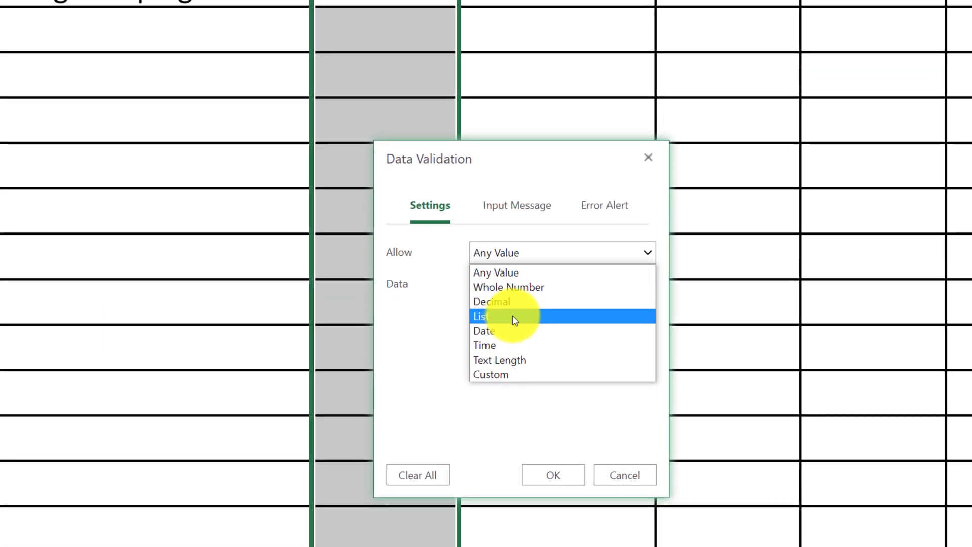
{"action": "left_click", "coordinate": [483, 316]}
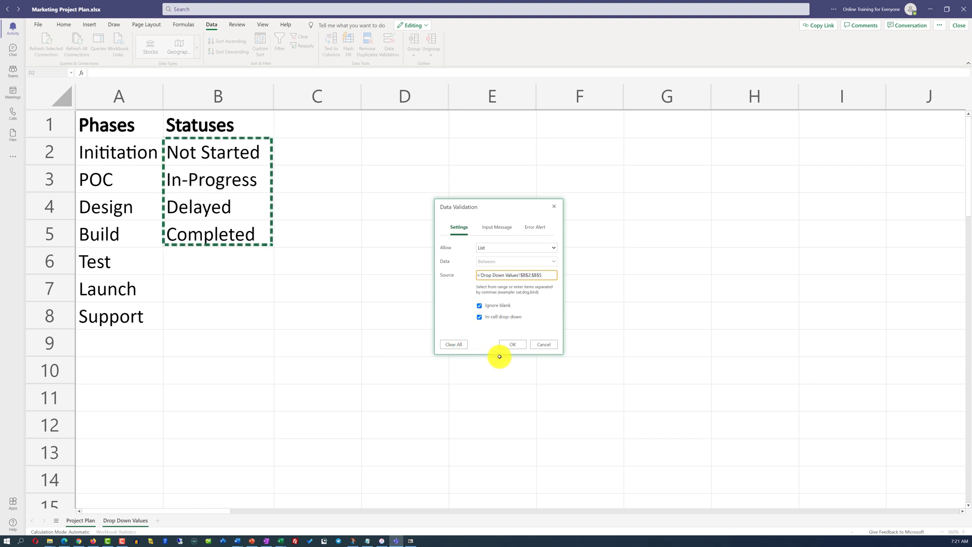
{"action": "left_click", "coordinate": [510, 344]}
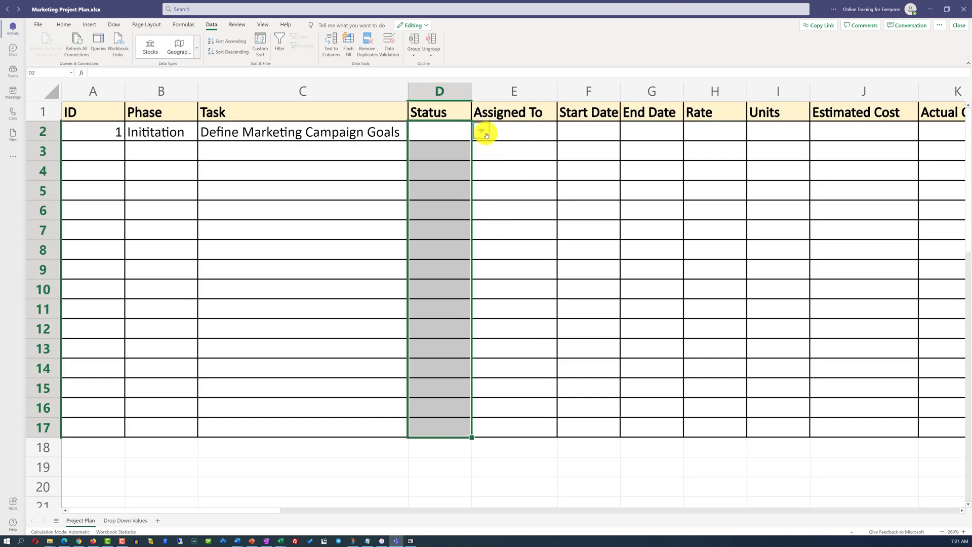
{"action": "left_click", "coordinate": [481, 131]}
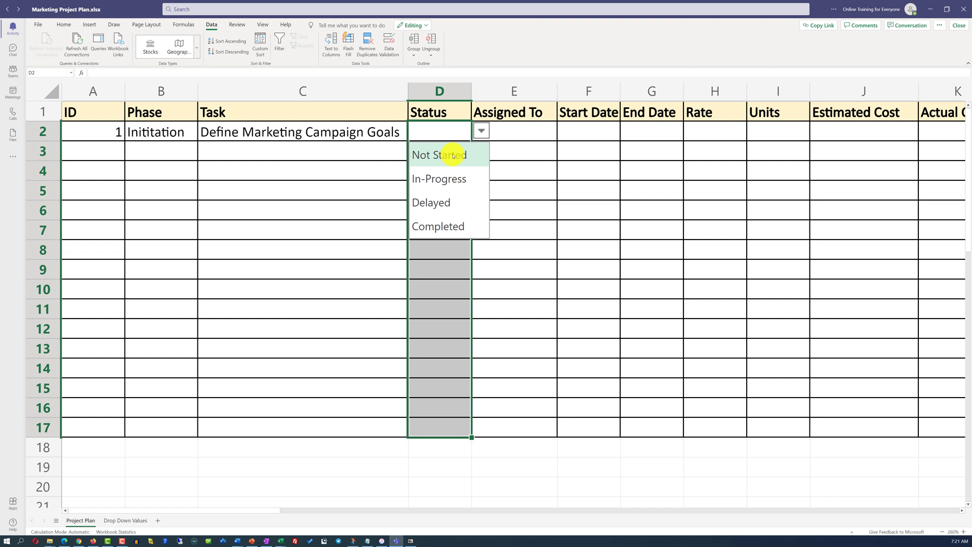
Choose Not Started for task 1, then zoom the sheet out twice.
{"action": "left_click", "coordinate": [438, 155]}
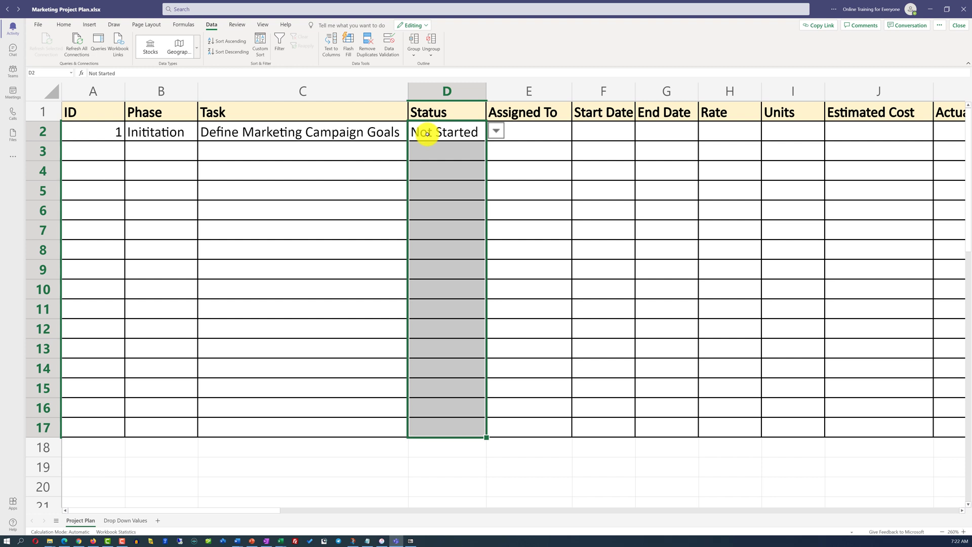
{"action": "mouse_move", "coordinate": [785, 466]}
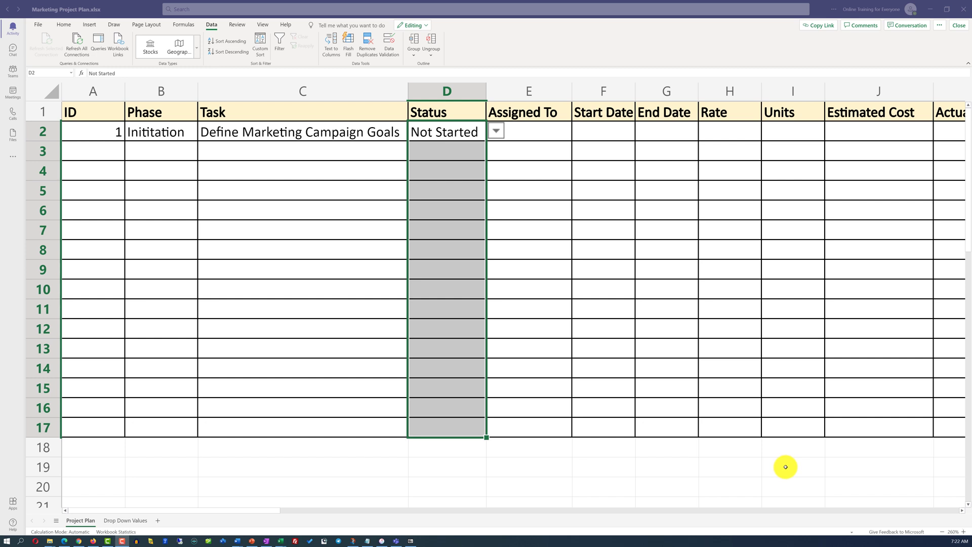
{"action": "mouse_move", "coordinate": [878, 499]}
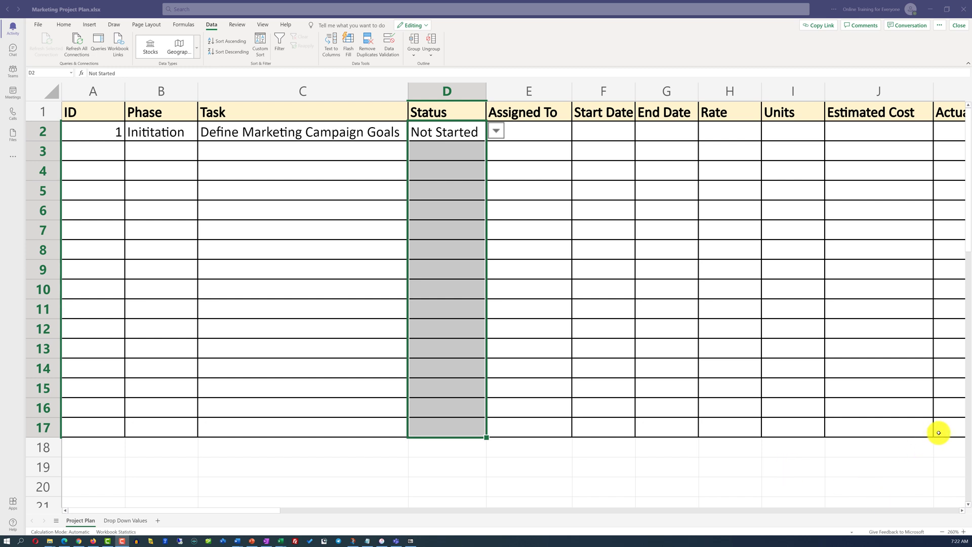
{"action": "mouse_move", "coordinate": [945, 531]}
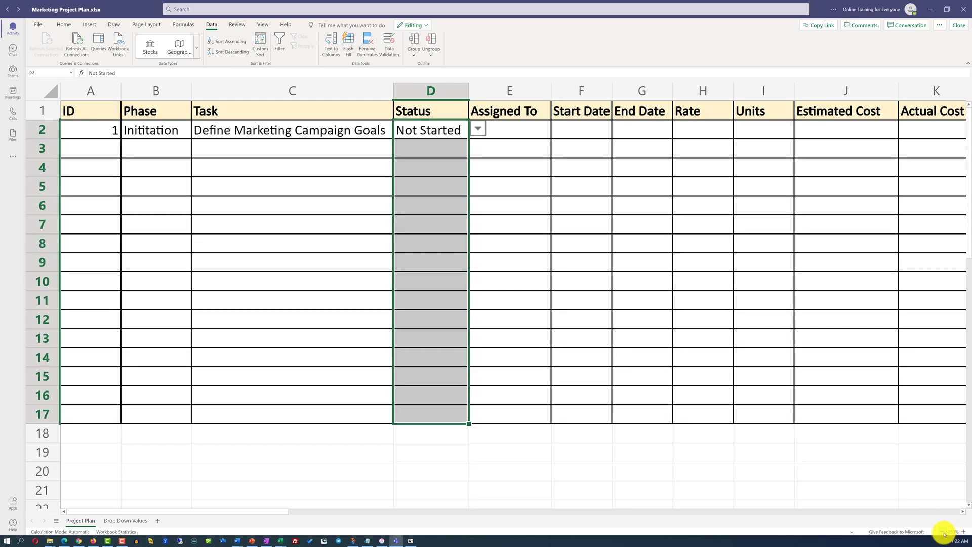
{"action": "left_click", "coordinate": [942, 532]}
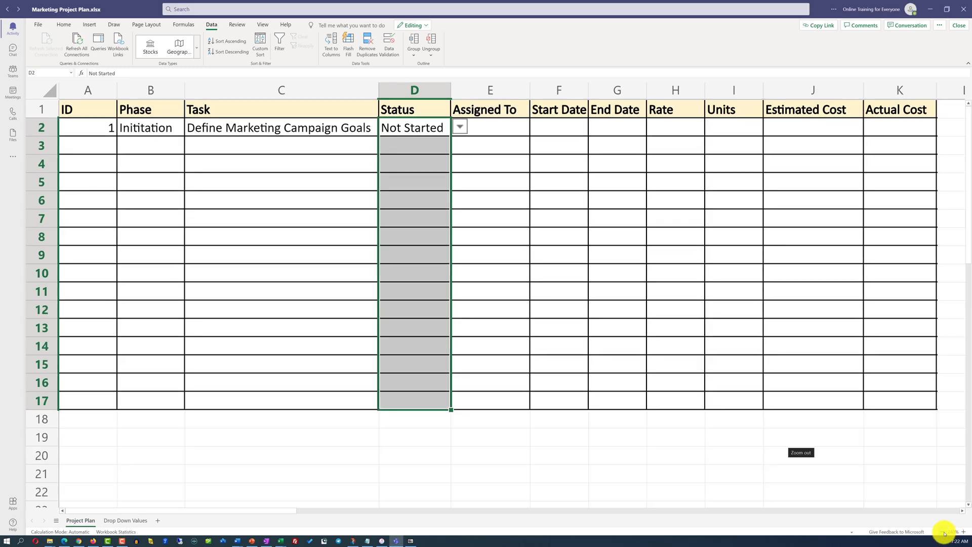
{"action": "left_click", "coordinate": [489, 127]}
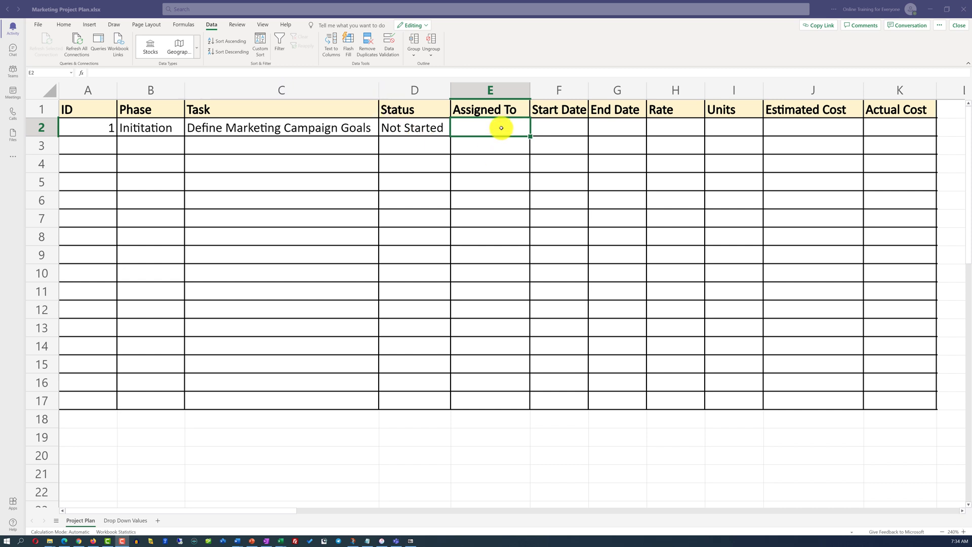
Enter TBD in C10 on Drop Down Values, below the last team member.
{"action": "left_click", "coordinate": [125, 520]}
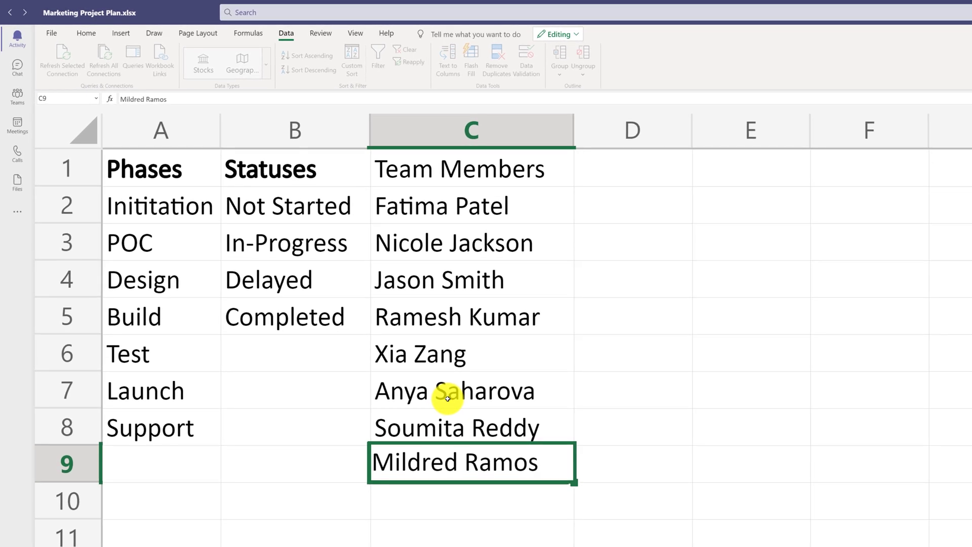
{"action": "double_click", "coordinate": [471, 461]}
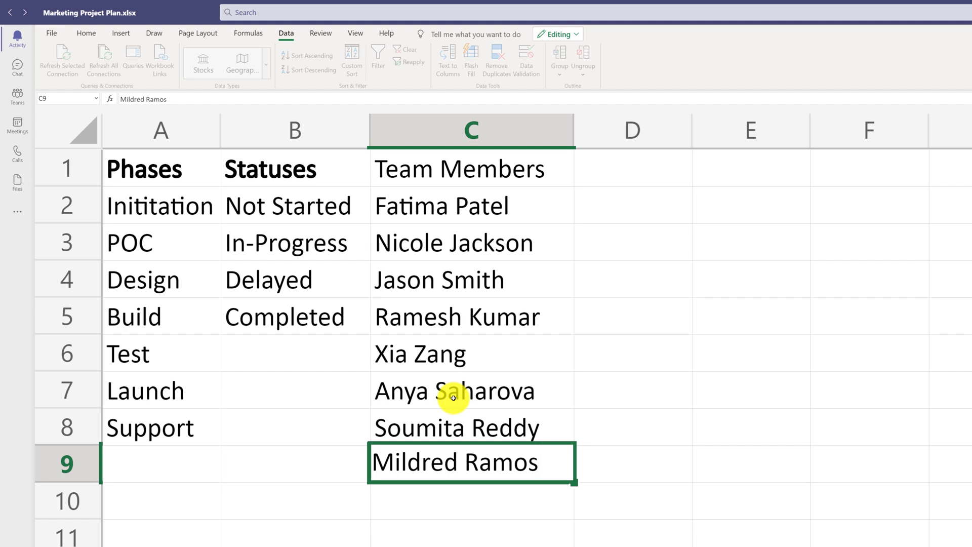
{"action": "double_click", "coordinate": [471, 462]}
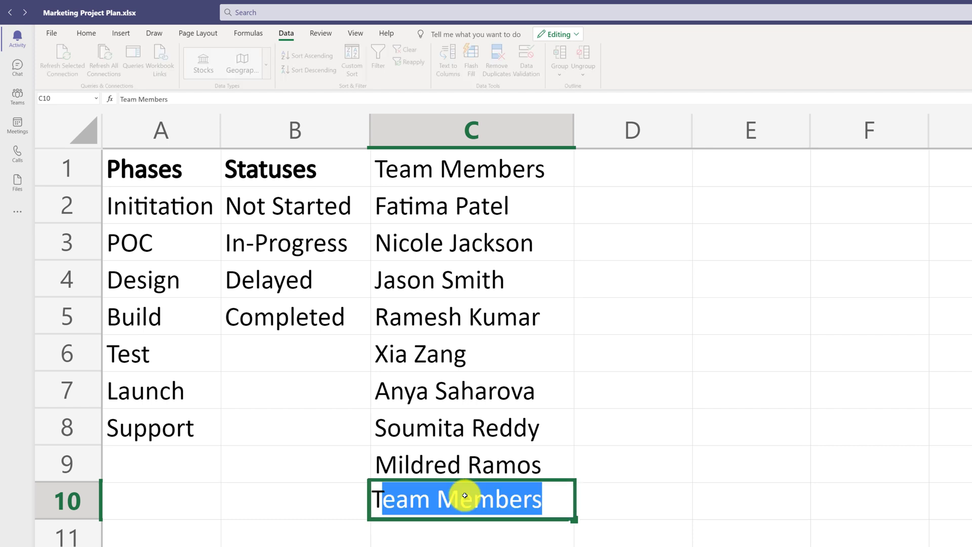
{"action": "type", "text": "TBD"}
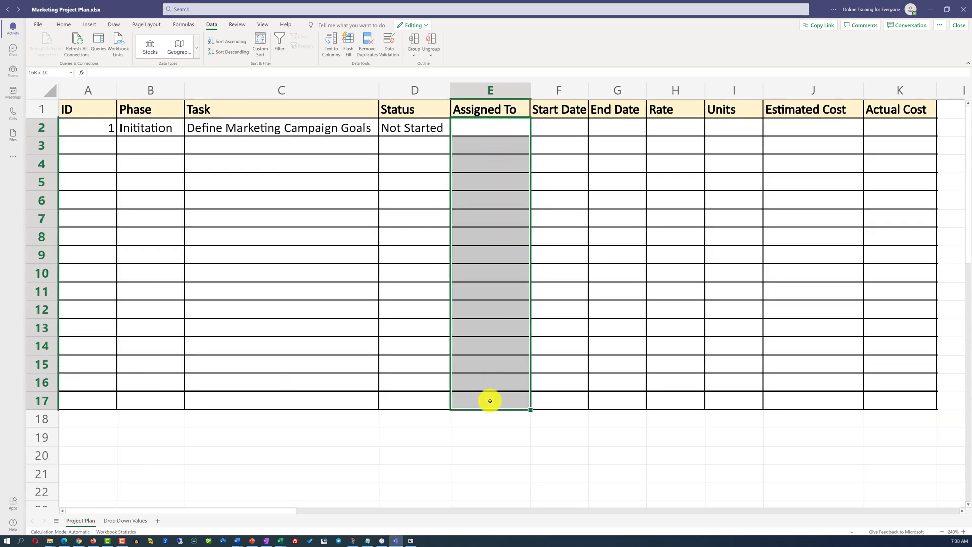
{"action": "left_click", "coordinate": [489, 127]}
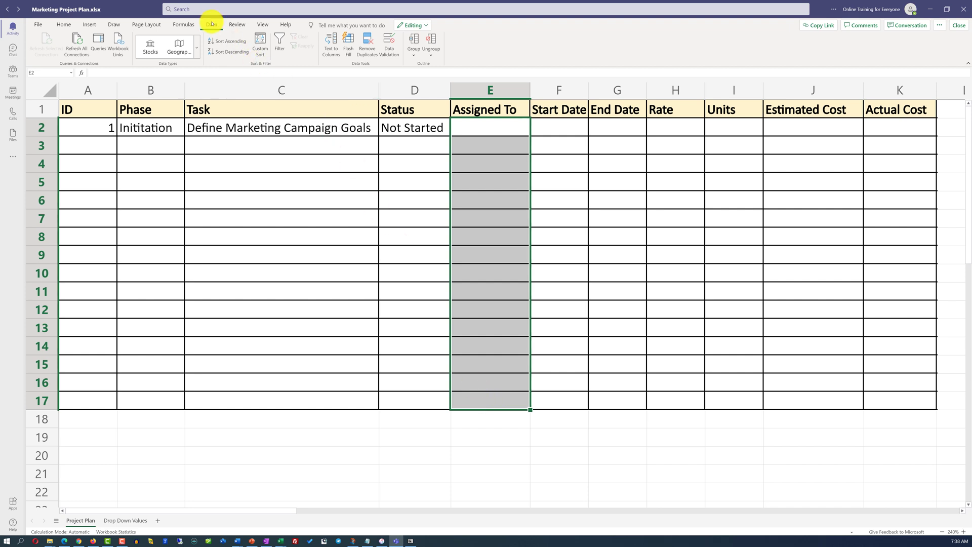
{"action": "left_click", "coordinate": [389, 45]}
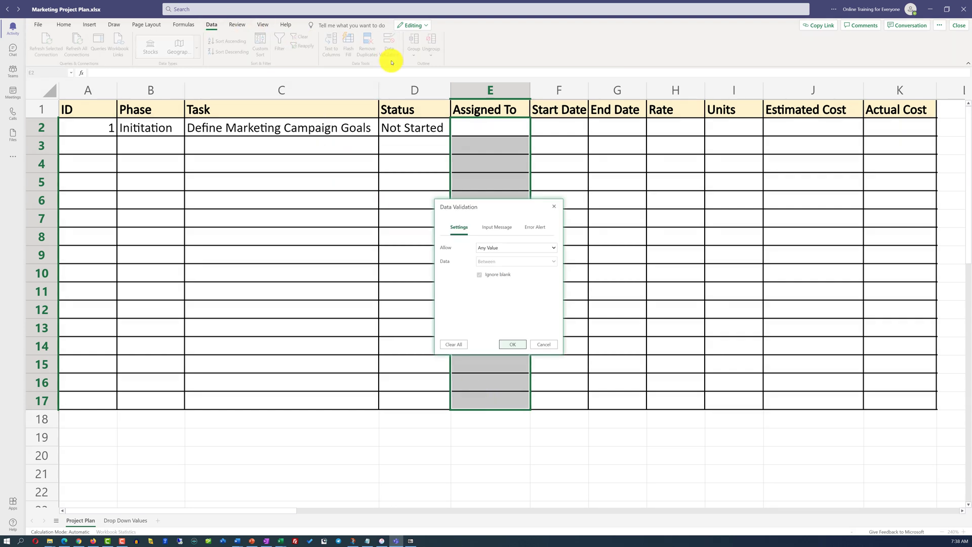
{"action": "left_click", "coordinate": [551, 247]}
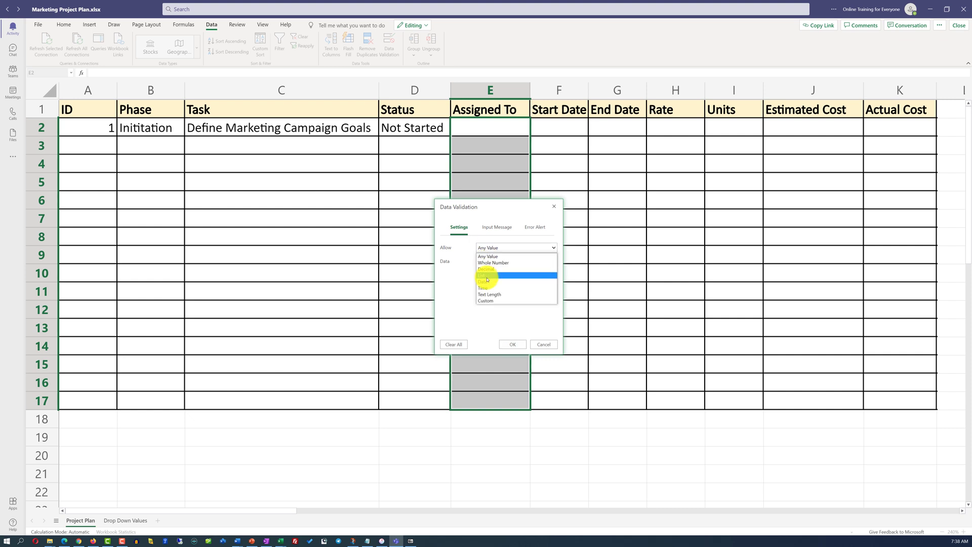
{"action": "left_click", "coordinate": [486, 275]}
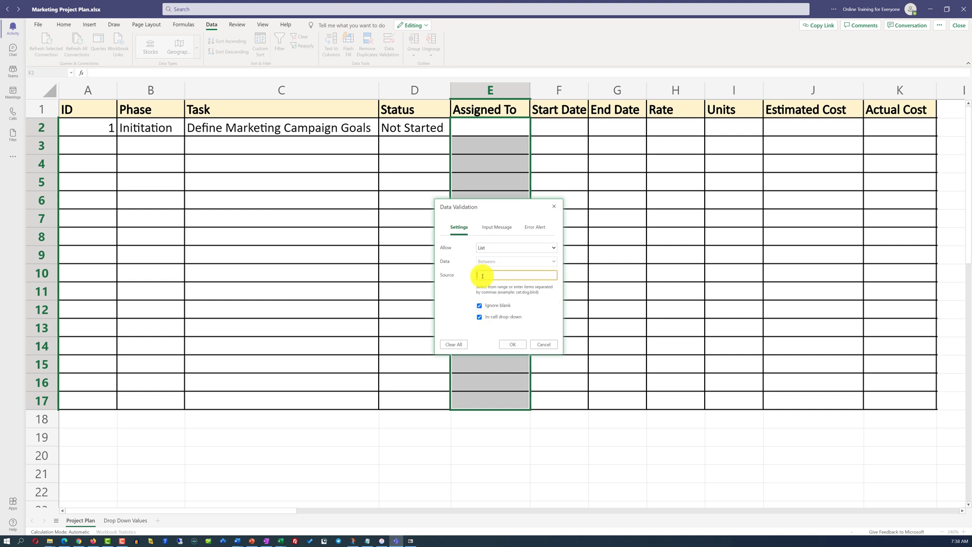
{"action": "left_click", "coordinate": [124, 520]}
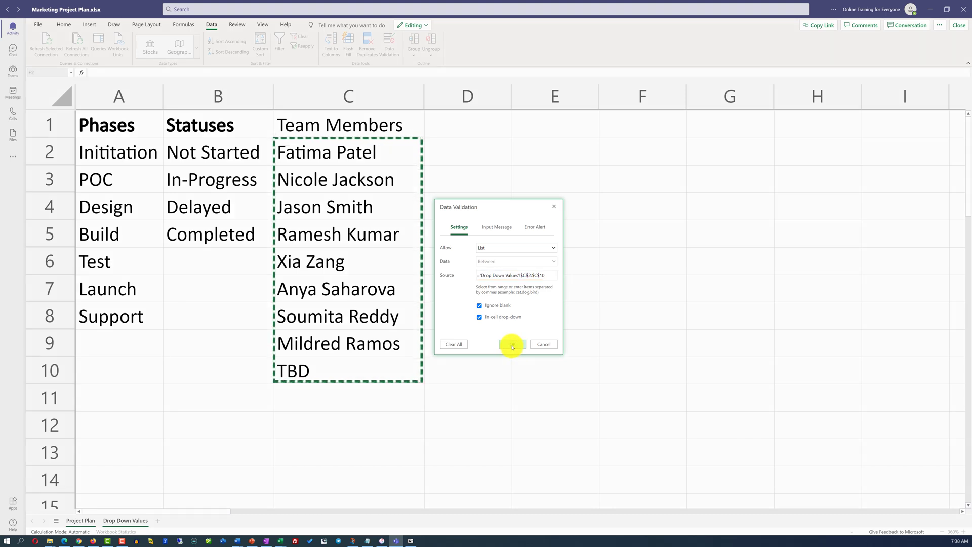
{"action": "left_click", "coordinate": [511, 344]}
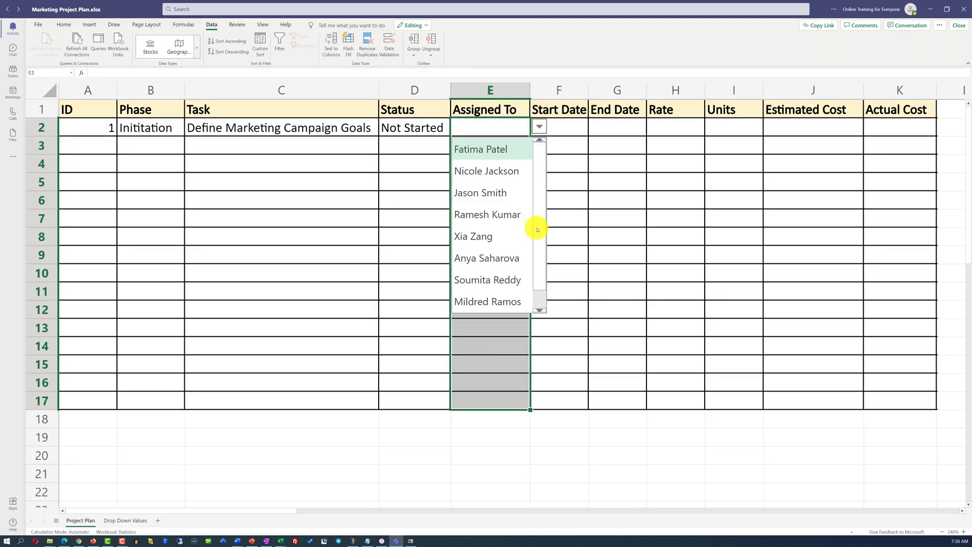
{"action": "scroll", "scroll_direction": "down", "scroll_amount": 3}
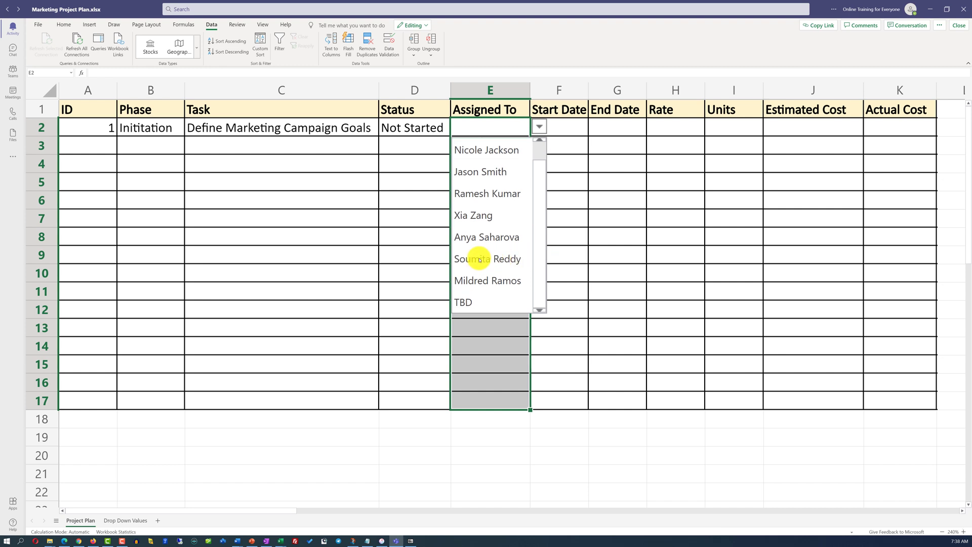
{"action": "left_click", "coordinate": [488, 259]}
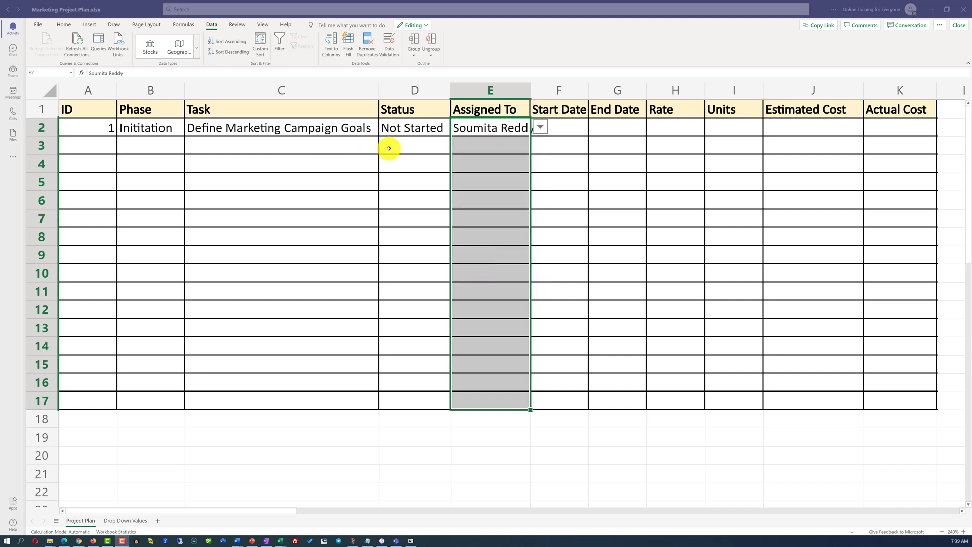
{"action": "mouse_move", "coordinate": [531, 91]}
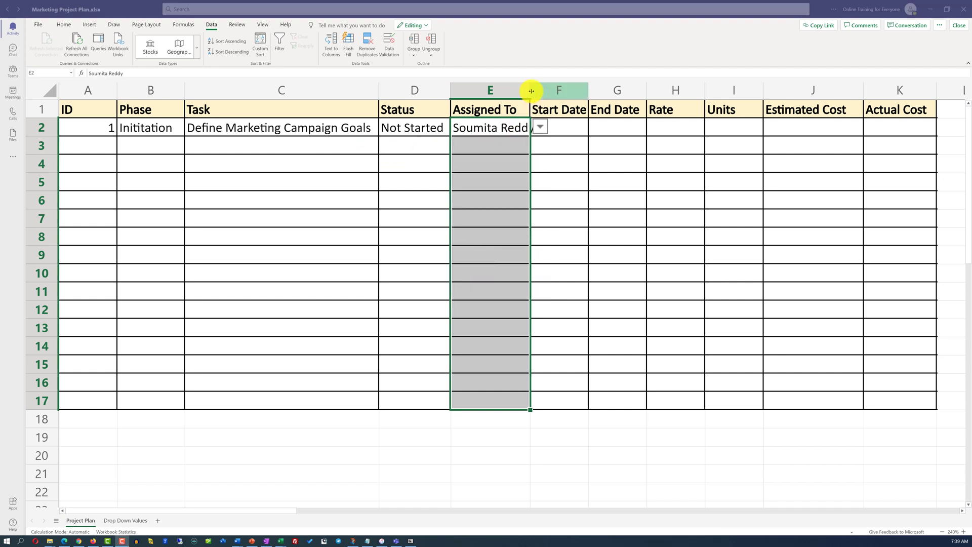
Widen the Assigned To column, visit Drop Down Values, and add a blank Sheet1.
{"action": "left_click_drag", "start_coordinate": [530, 90], "coordinate": [544, 90]}
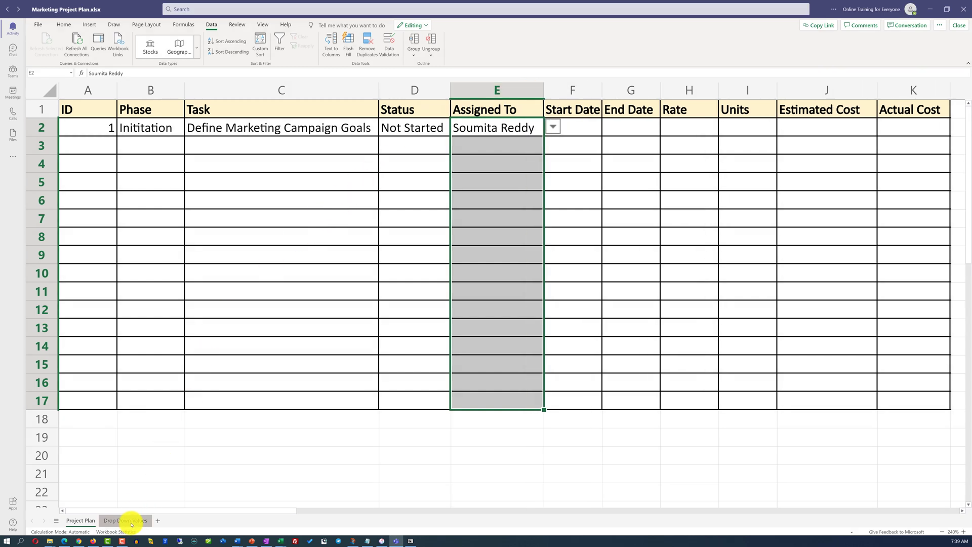
{"action": "left_click", "coordinate": [125, 520]}
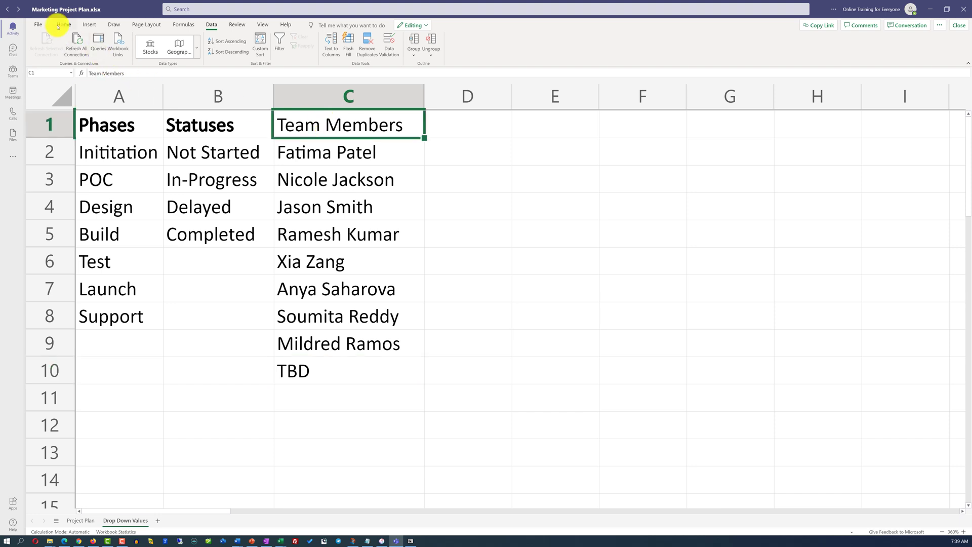
{"action": "left_click", "coordinate": [63, 24]}
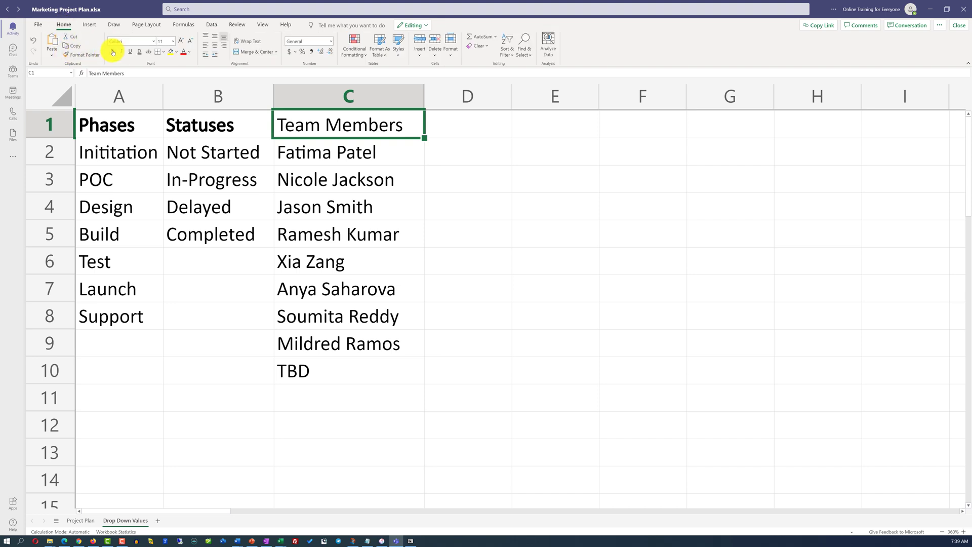
{"action": "left_click", "coordinate": [80, 522]}
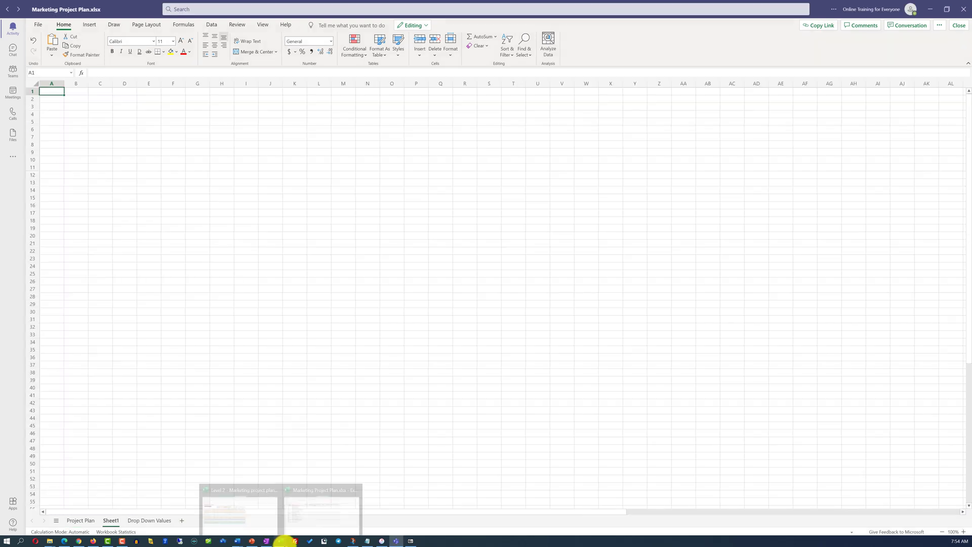
Rename the new sheet Calendar and add August and September 2021 calendar images.
{"action": "double_click", "coordinate": [110, 519]}
{"action": "type", "text": "Calendar"}
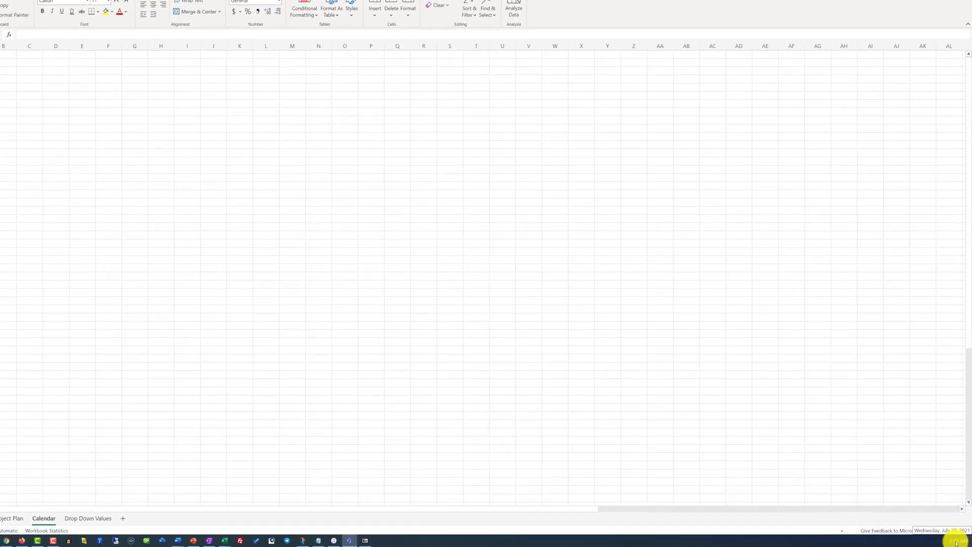
{"action": "left_click", "coordinate": [923, 530]}
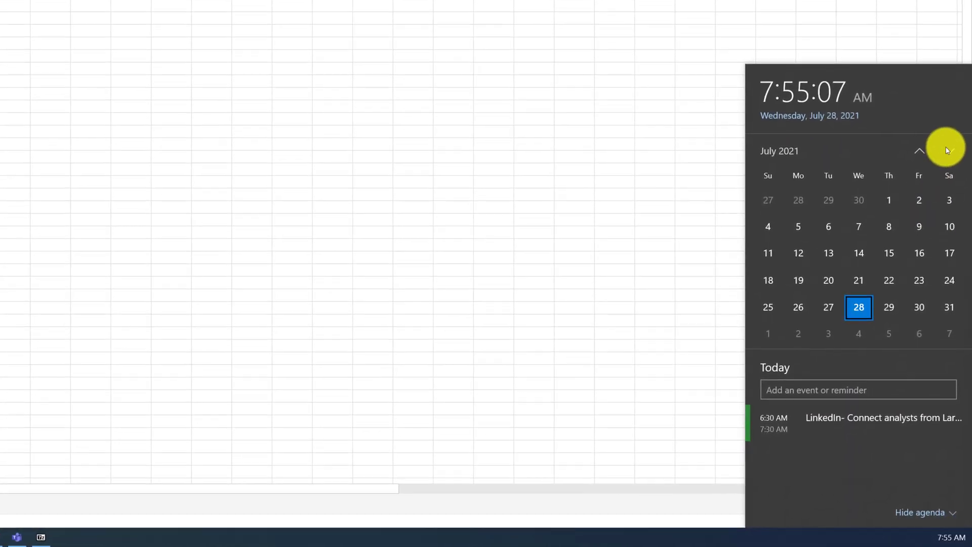
{"action": "left_click", "coordinate": [919, 150]}
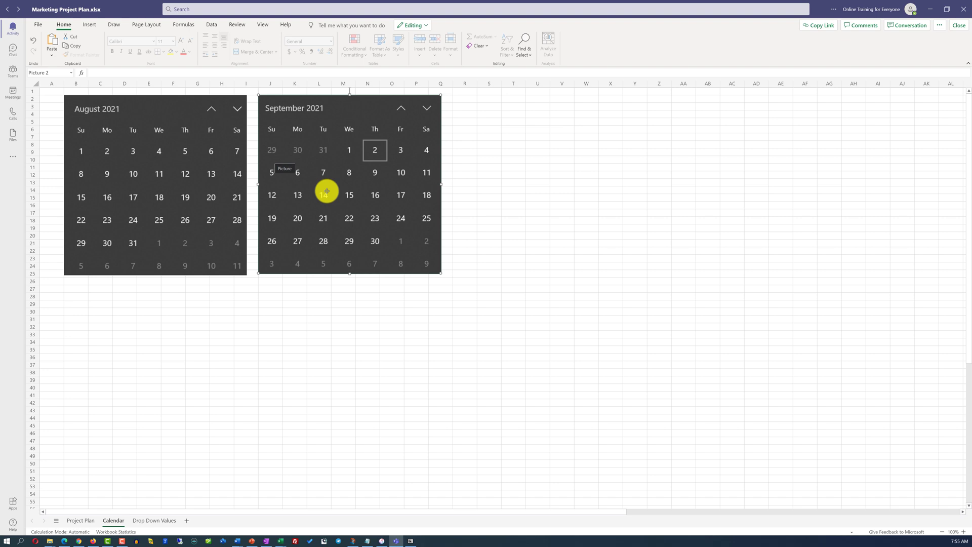
{"action": "left_click", "coordinate": [80, 520]}
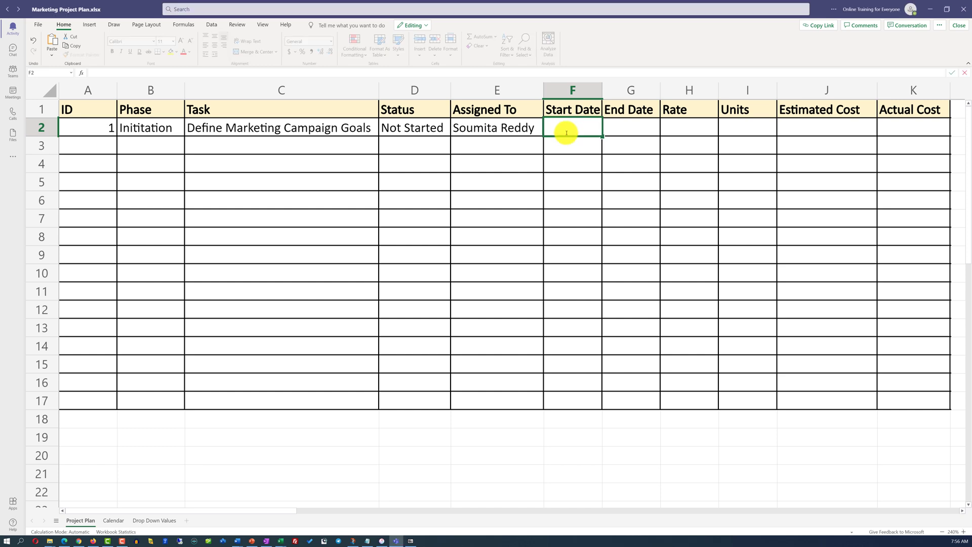
Enter Start Date 8/2/2021, End Date 8/6/2021 and Rate 100 for task 1.
{"action": "type", "text": "8/2/2021"}
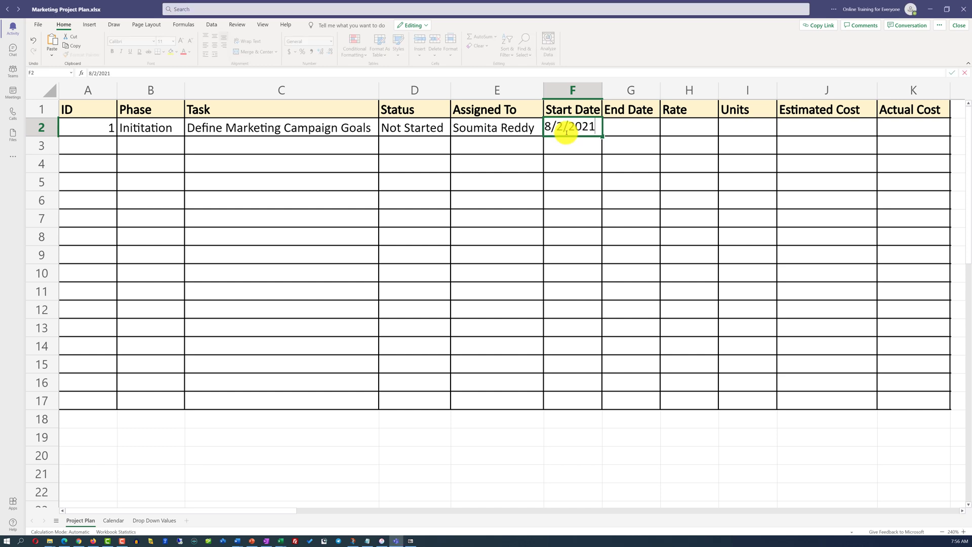
{"action": "mouse_move", "coordinate": [620, 129]}
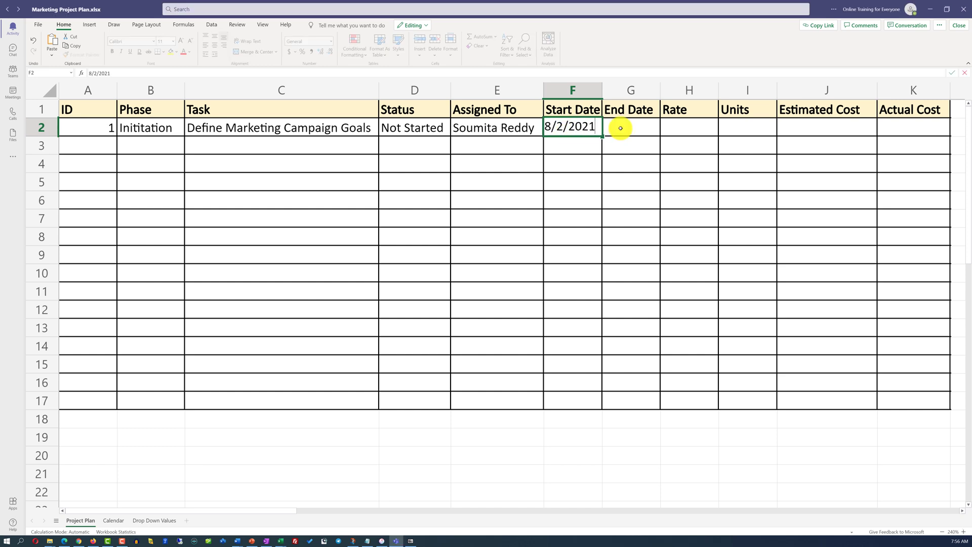
{"action": "left_click", "coordinate": [630, 127]}
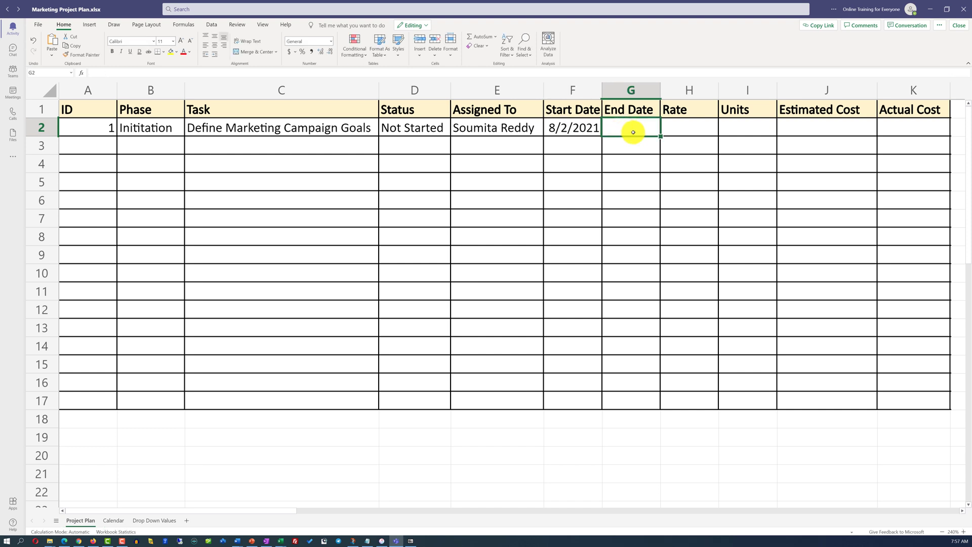
{"action": "type", "text": "8/6/2021"}
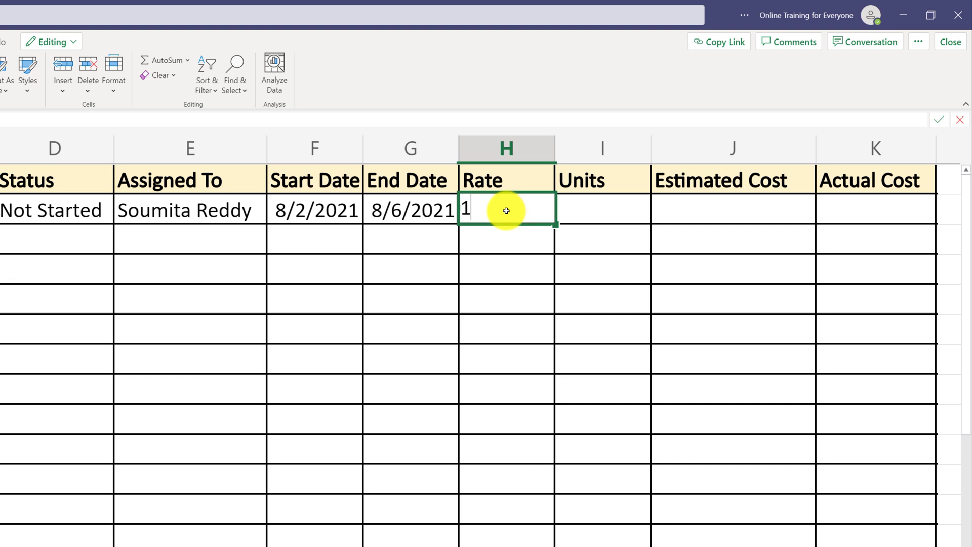
{"action": "type", "text": "00"}
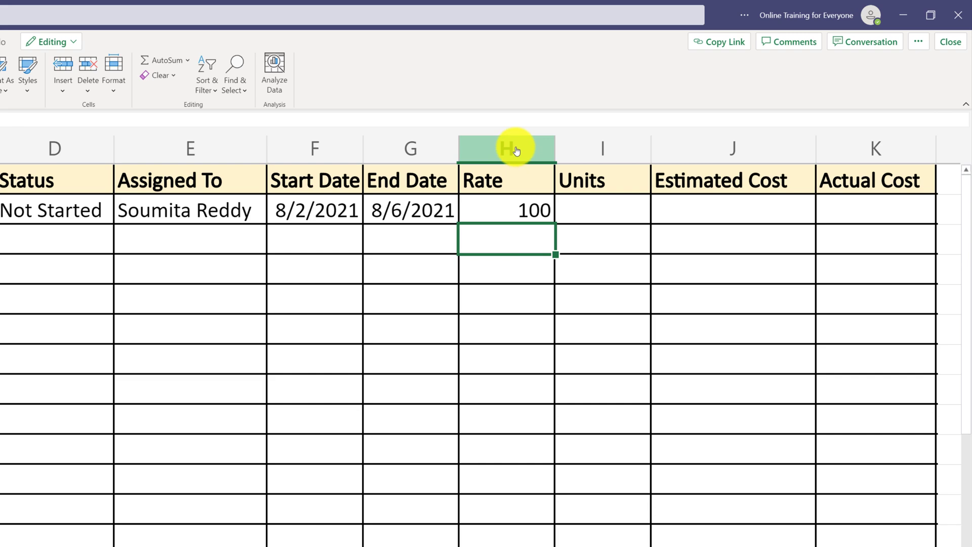
Format column H as $ English (United States) currency and enter 7 units for task 1.
{"action": "left_click", "coordinate": [506, 149]}
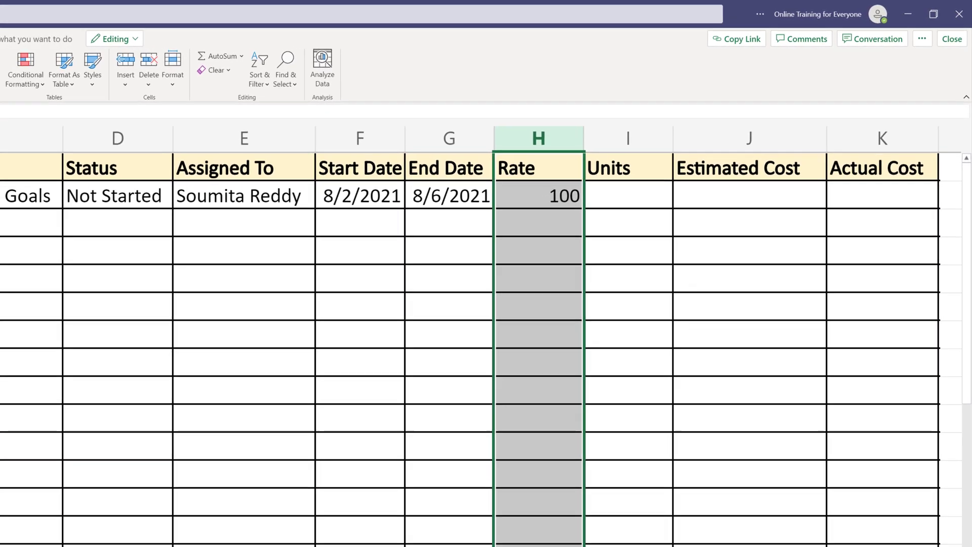
{"action": "left_click", "coordinate": [78, 69]}
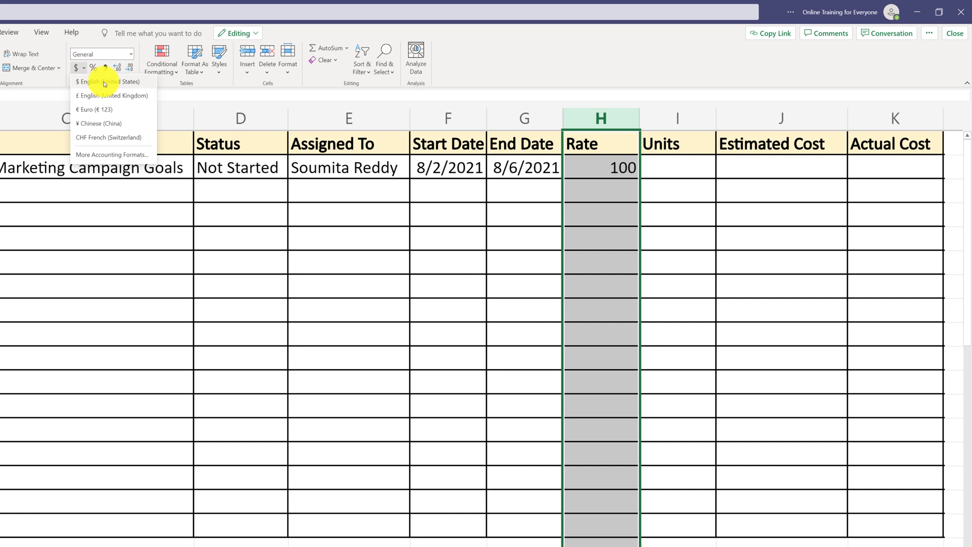
{"action": "left_click", "coordinate": [109, 81]}
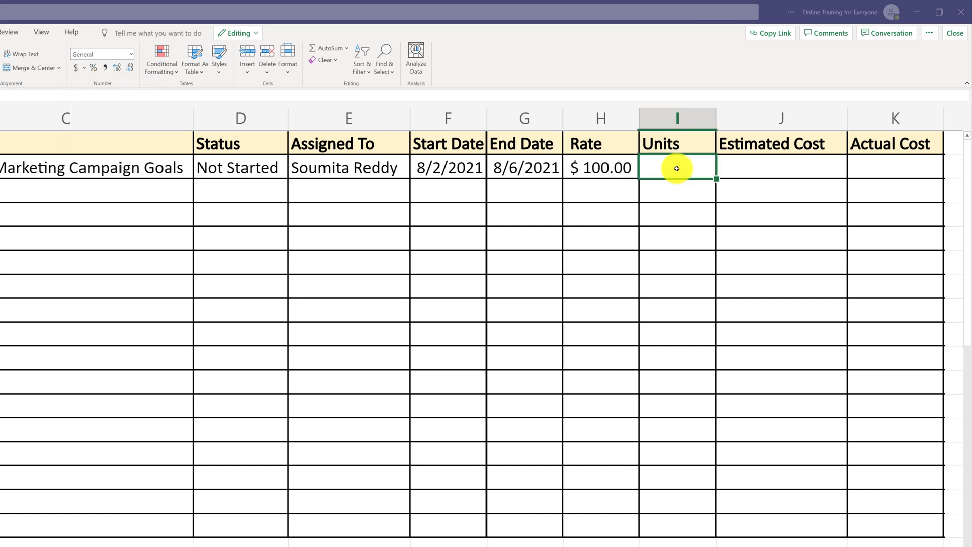
{"action": "type", "text": "7"}
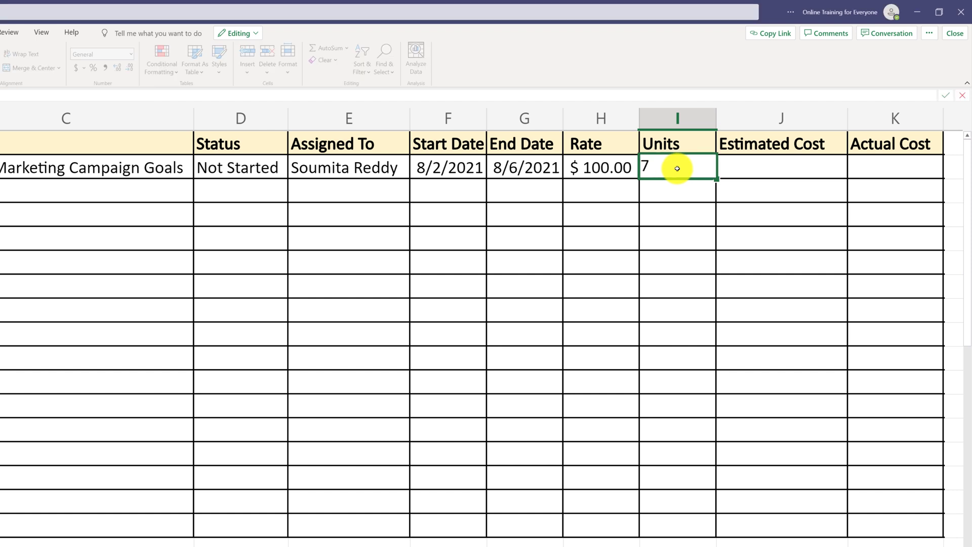
{"action": "mouse_move", "coordinate": [782, 170]}
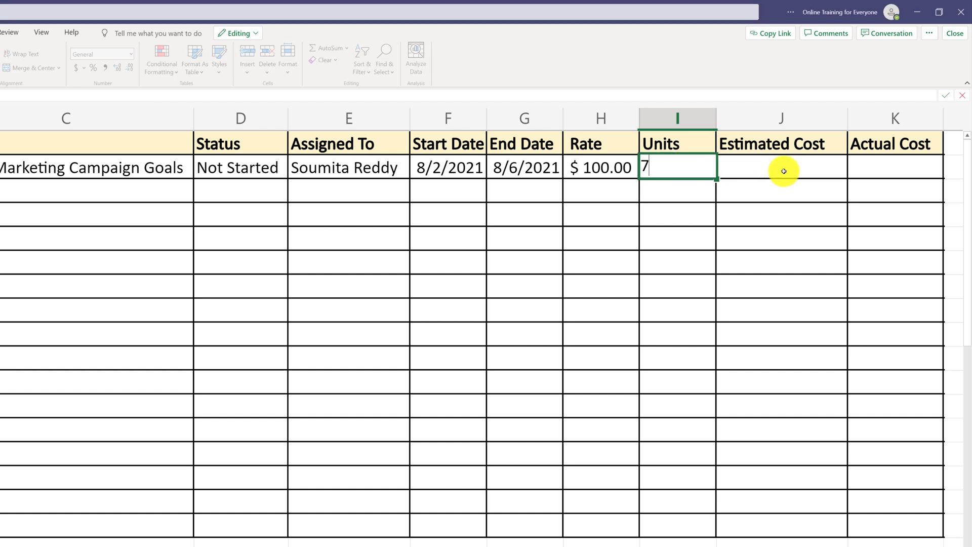
Enter the formula =H2*I2 in J2 so task 1's cost shows $700.00.
{"action": "left_click", "coordinate": [782, 167]}
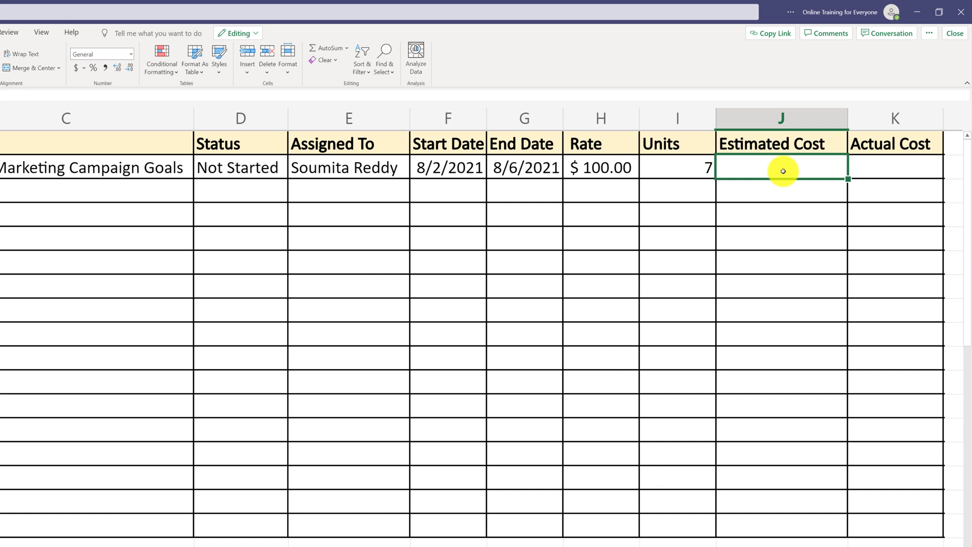
{"action": "type", "text": "="}
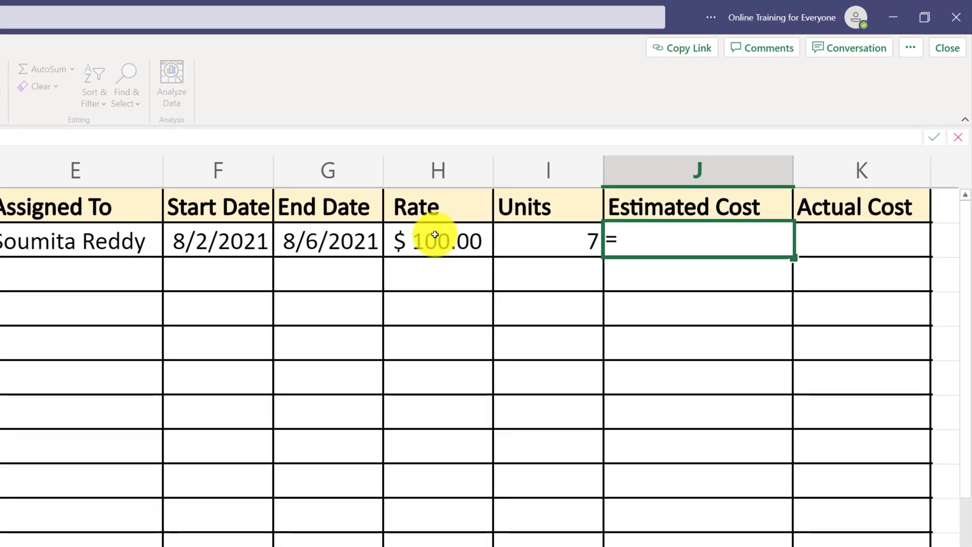
{"action": "left_click", "coordinate": [436, 241]}
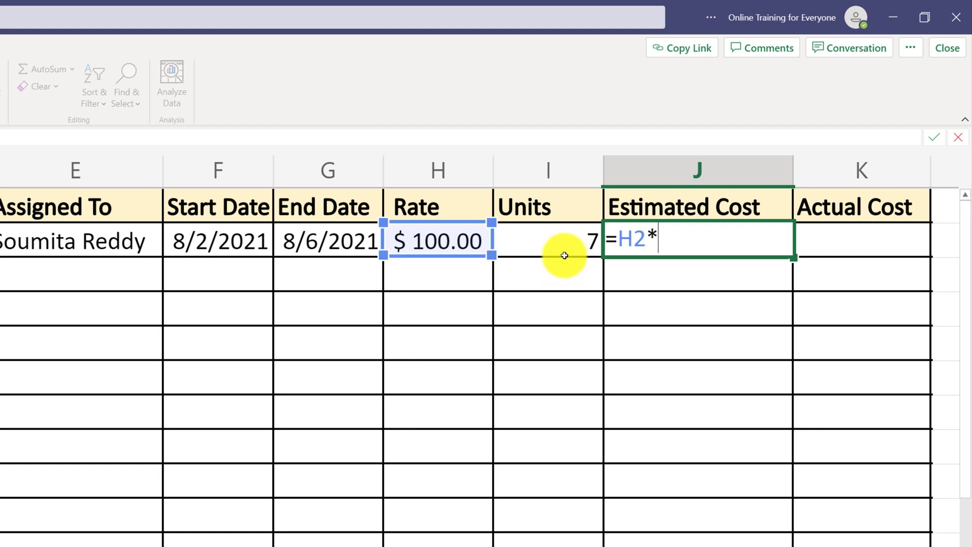
{"action": "left_click", "coordinate": [547, 240]}
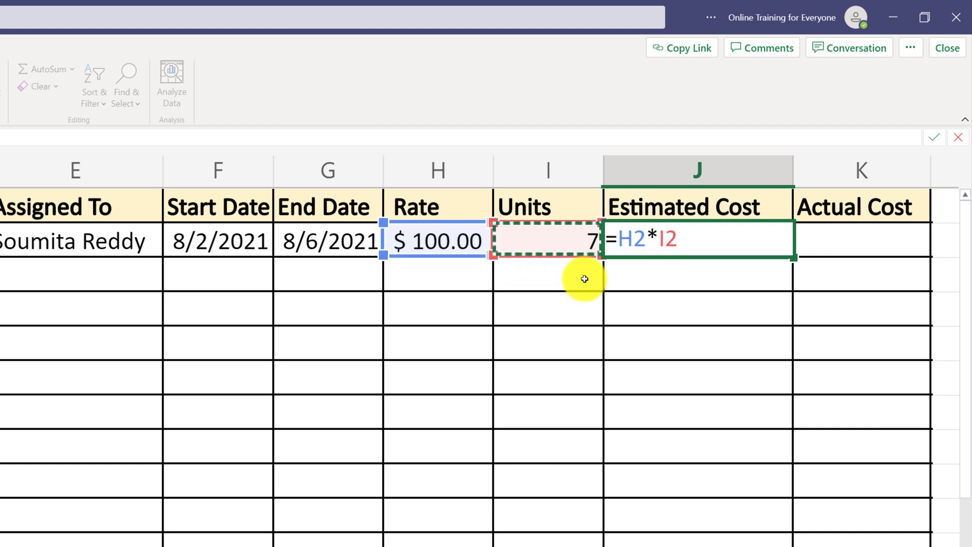
{"action": "key", "text": "enter"}
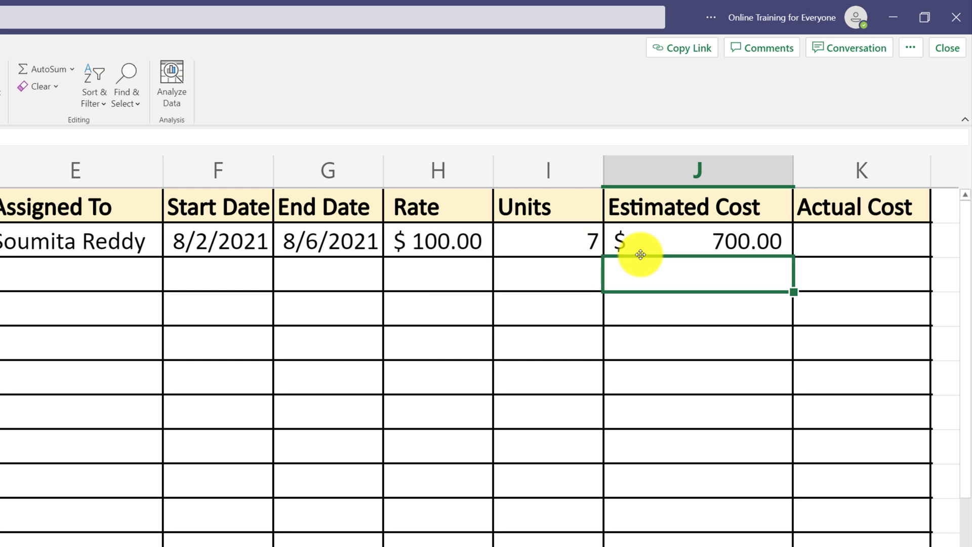
{"action": "mouse_move", "coordinate": [822, 241]}
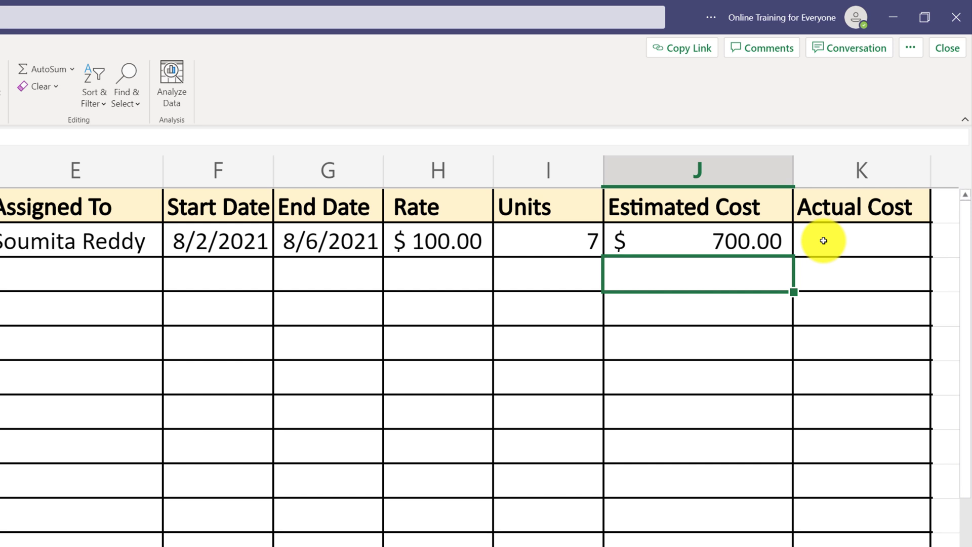